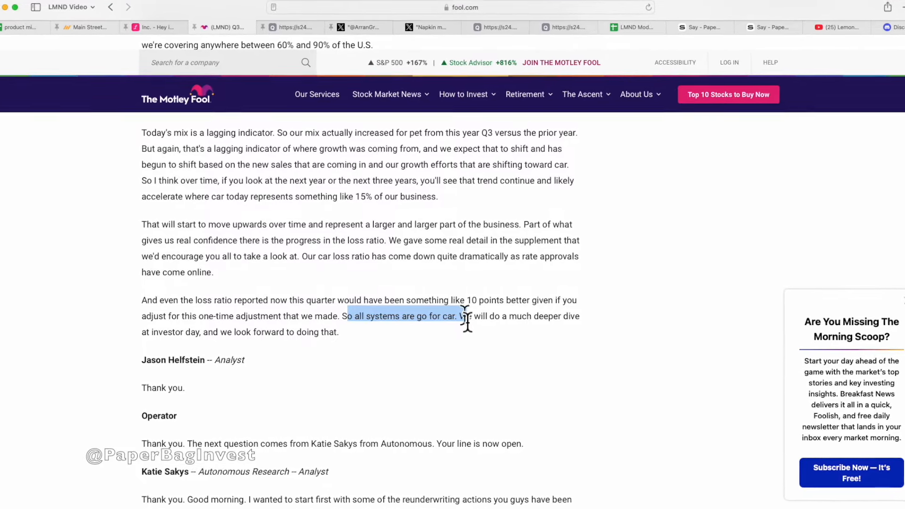
Scroll the supplement PDF down to the page 34 gross loss ratio tables, showing car at 92%
scroll("down", 3)
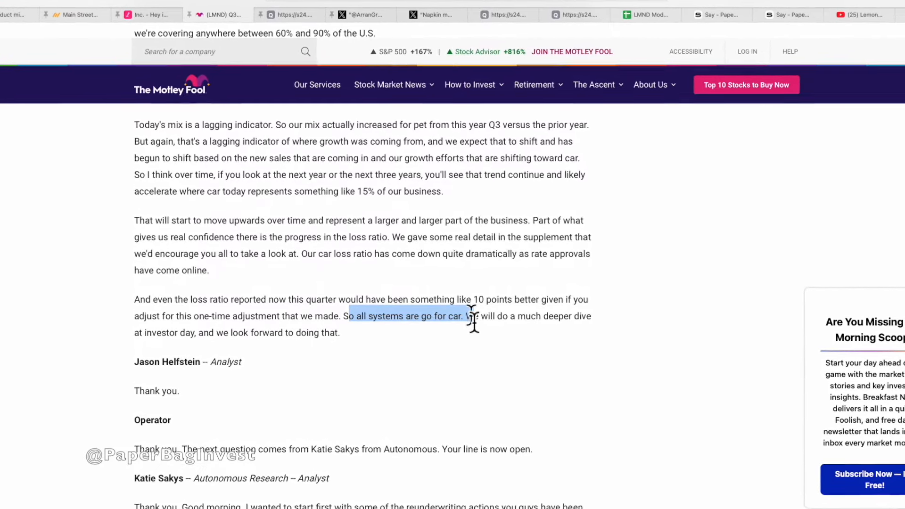
scroll("down", 3)
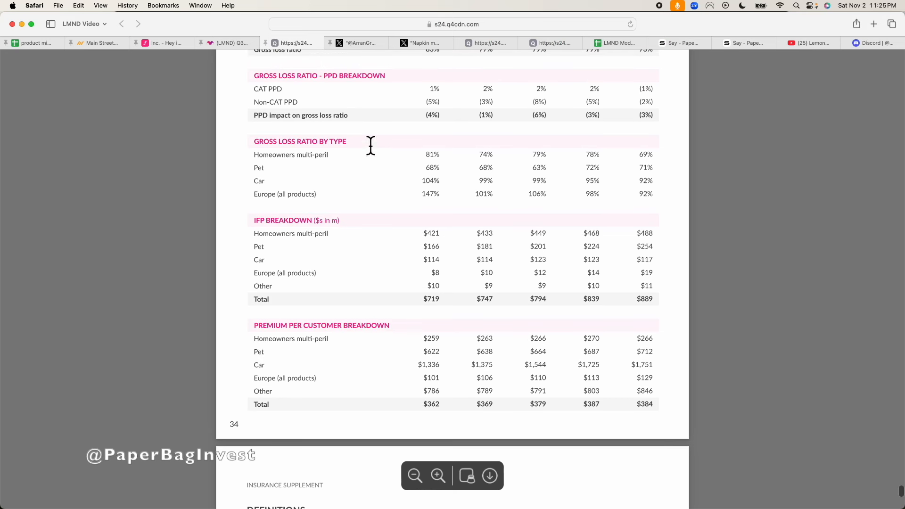
scroll("down", 3)
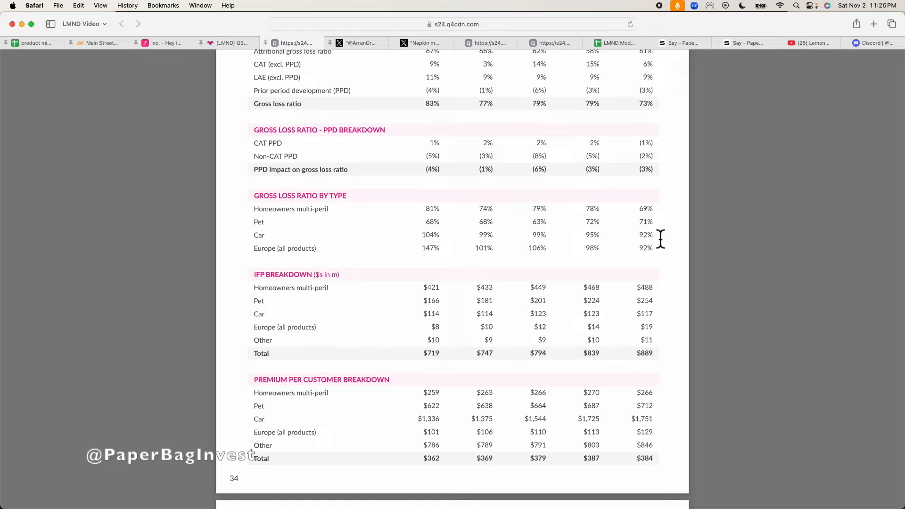
mouse_move(640, 245)
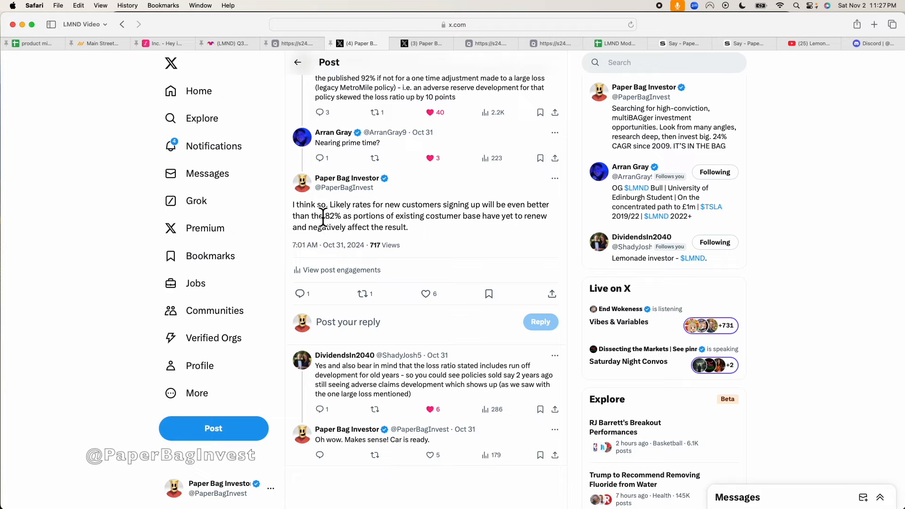
Highlight '82% as portions' in the reply and scroll down the thread
left_click_drag(323, 216, 392, 216)
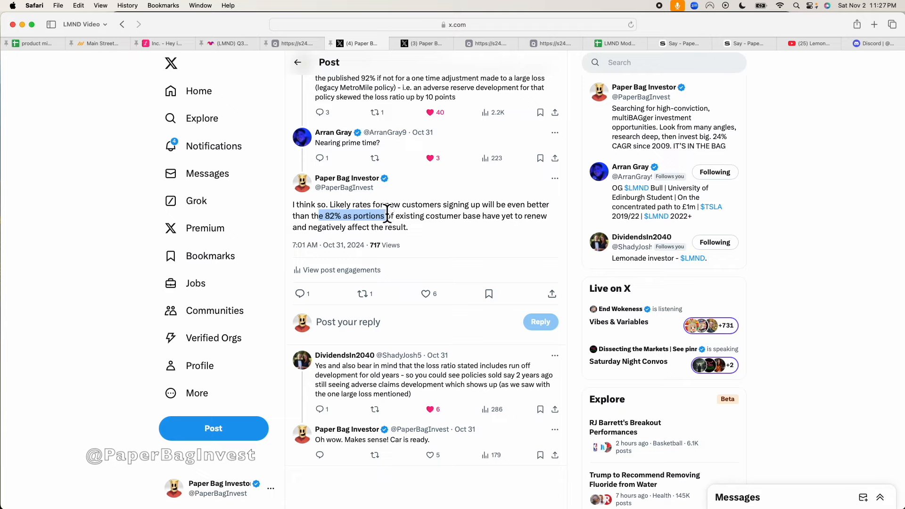
mouse_move(390, 221)
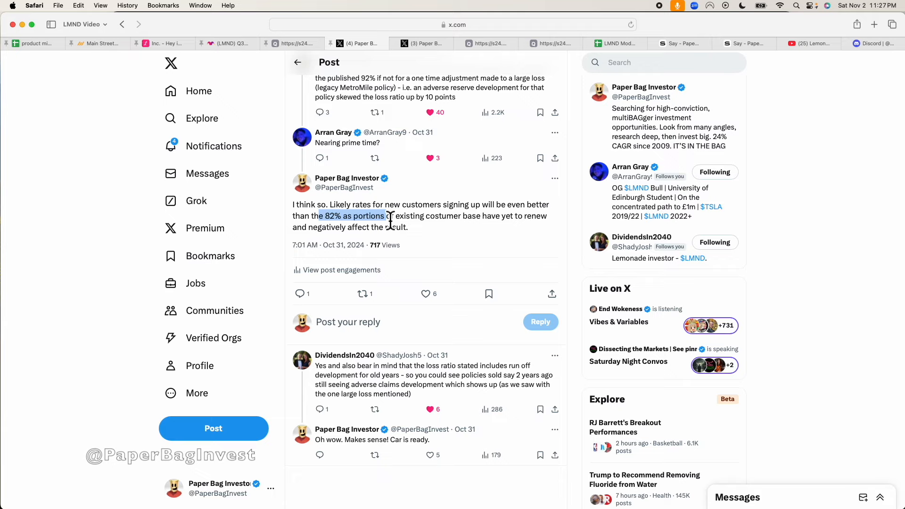
mouse_move(391, 224)
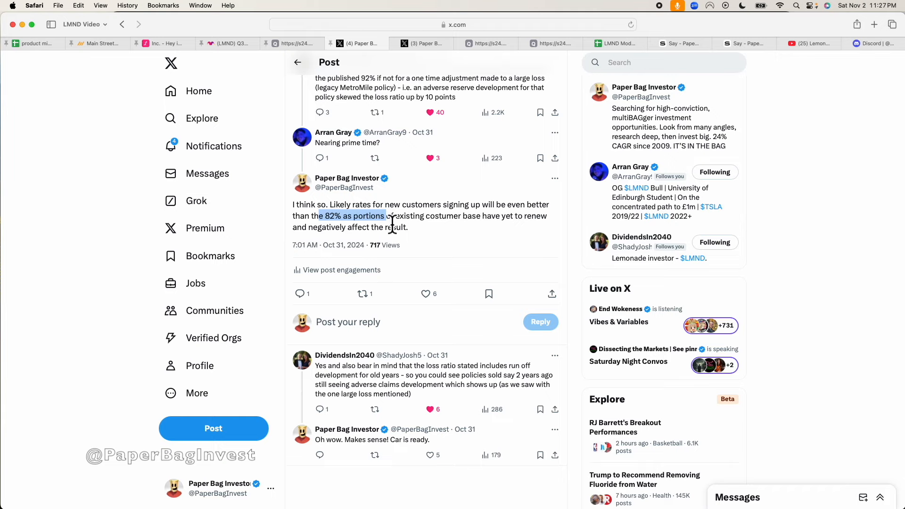
scroll("down", 3)
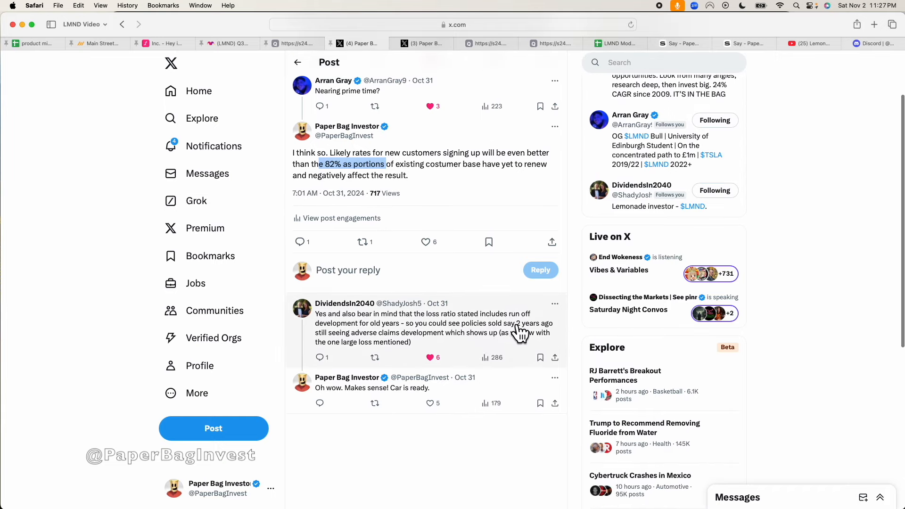
mouse_move(357, 346)
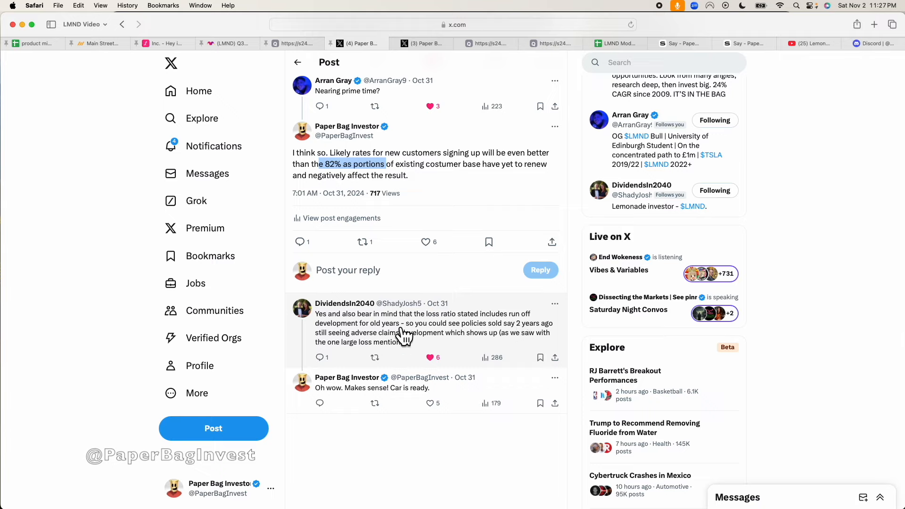
scroll("down", 3)
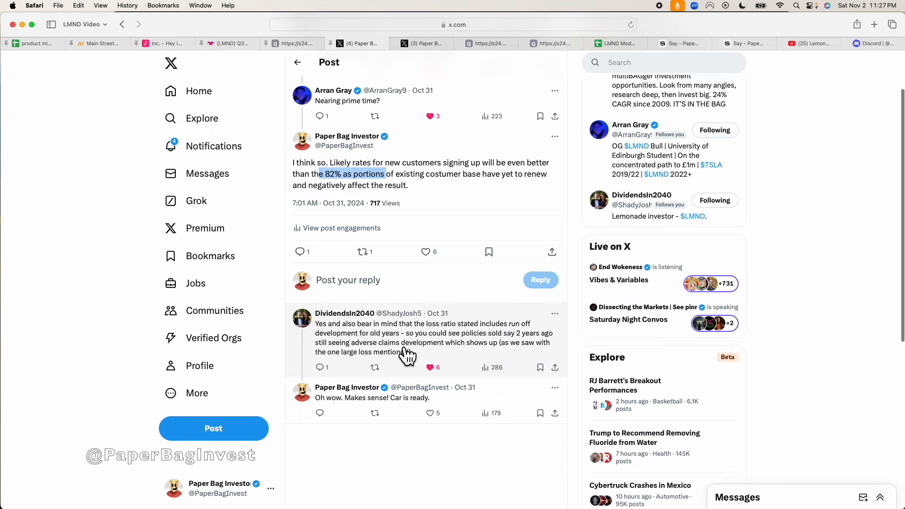
scroll("down", 3)
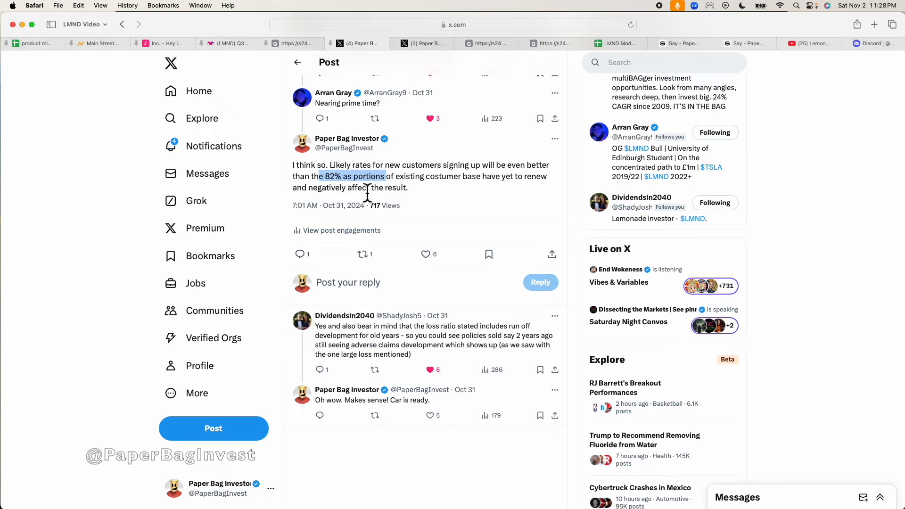
mouse_move(395, 193)
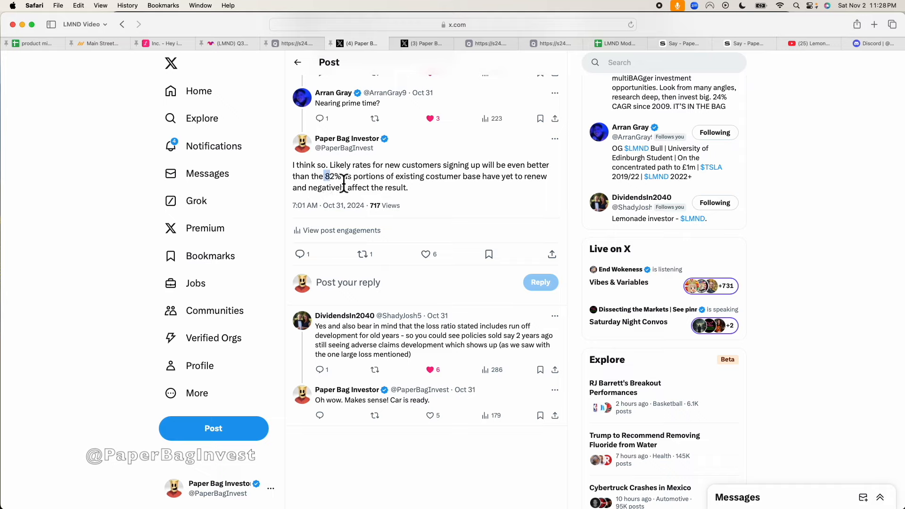
Highlight the 82% figure again, scroll further, and bring up the 'Napkin math' post
left_click_drag(325, 176, 387, 176)
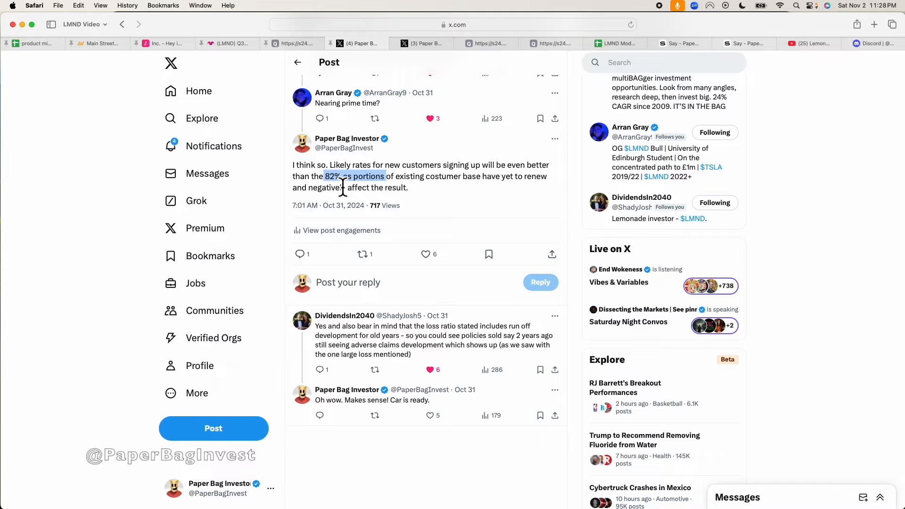
scroll("down", 3)
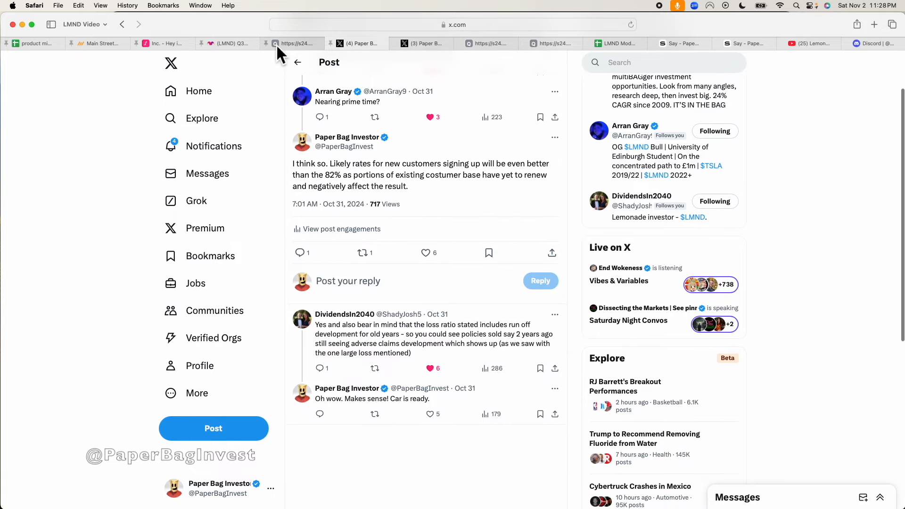
left_click(226, 44)
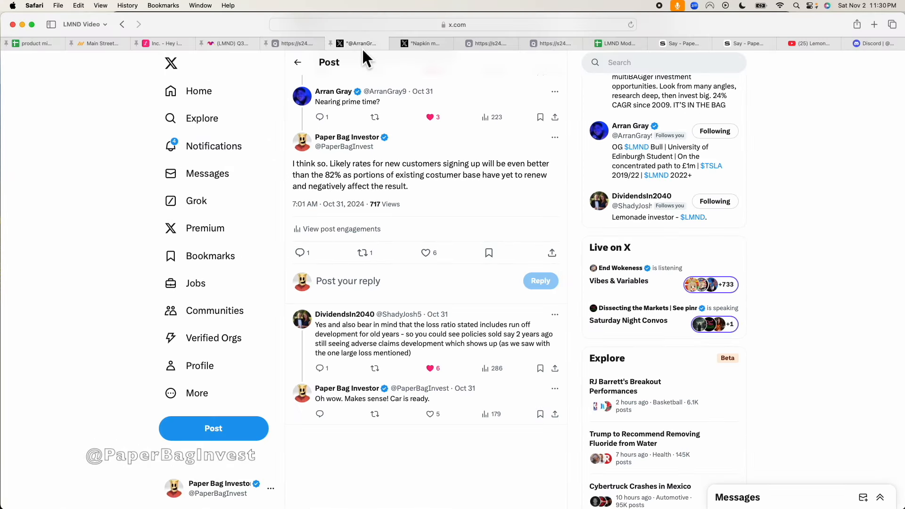
left_click(421, 43)
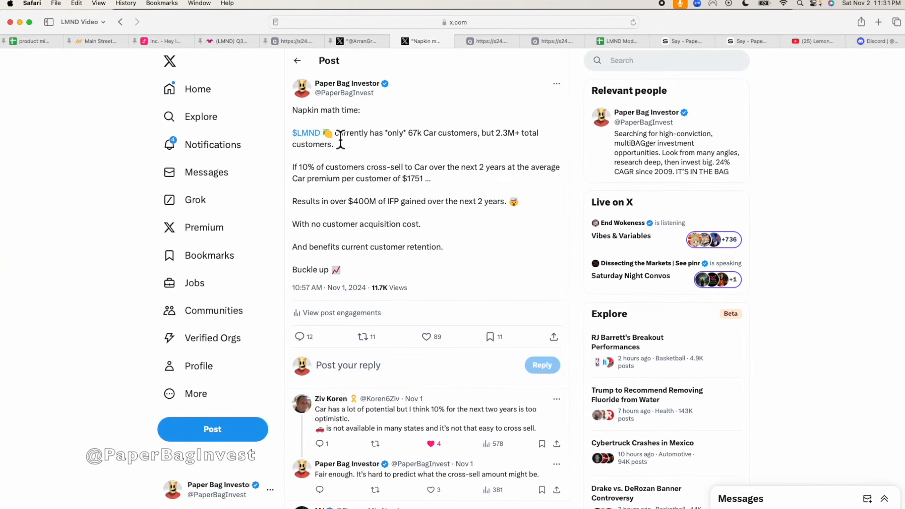
Highlight the '67k Car versus 2.3M+ total customers' line and the following post lines
left_click_drag(338, 132, 430, 132)
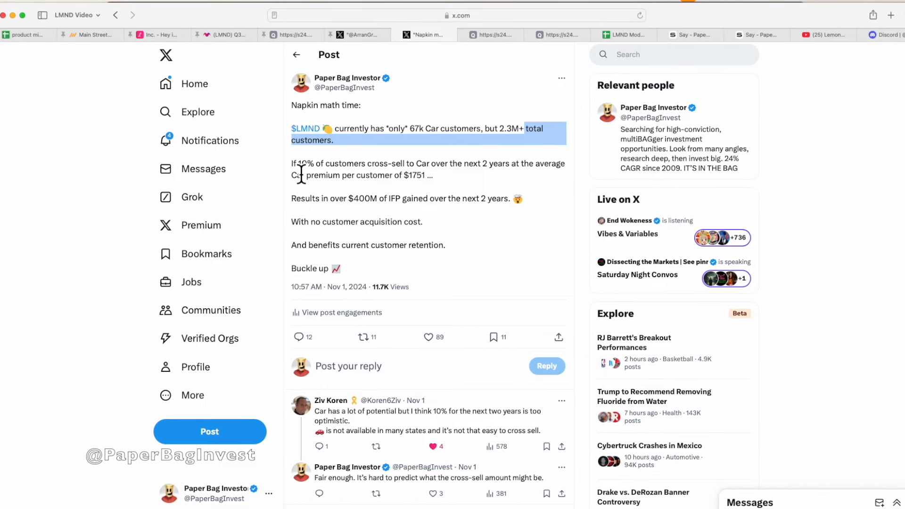
left_click_drag(298, 162, 422, 162)
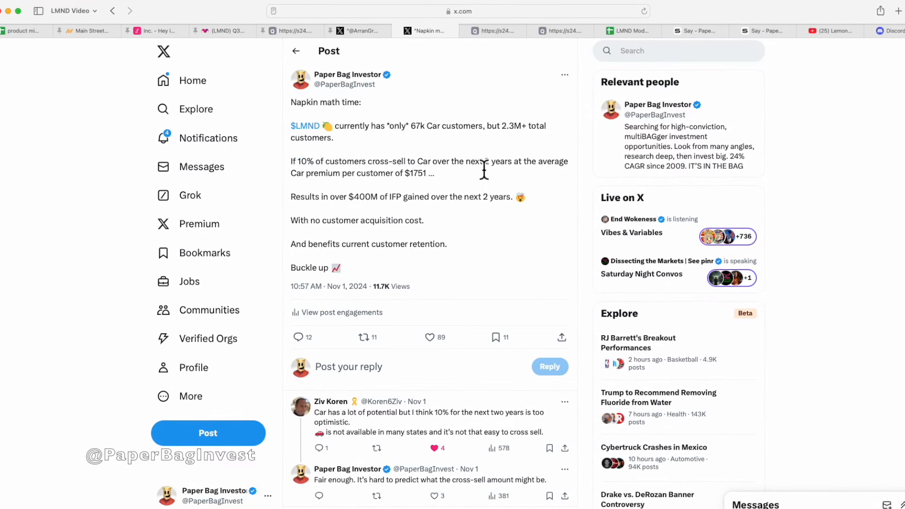
left_click_drag(481, 161, 390, 172)
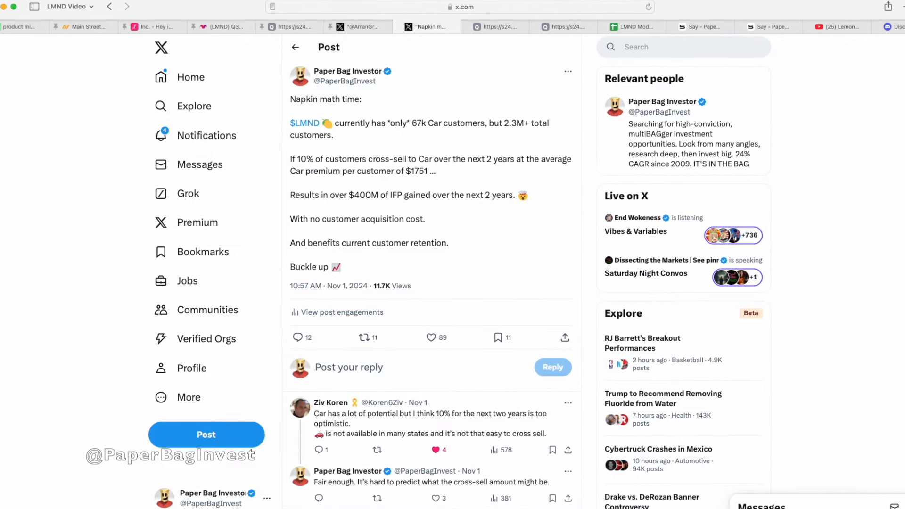
double_click(417, 170)
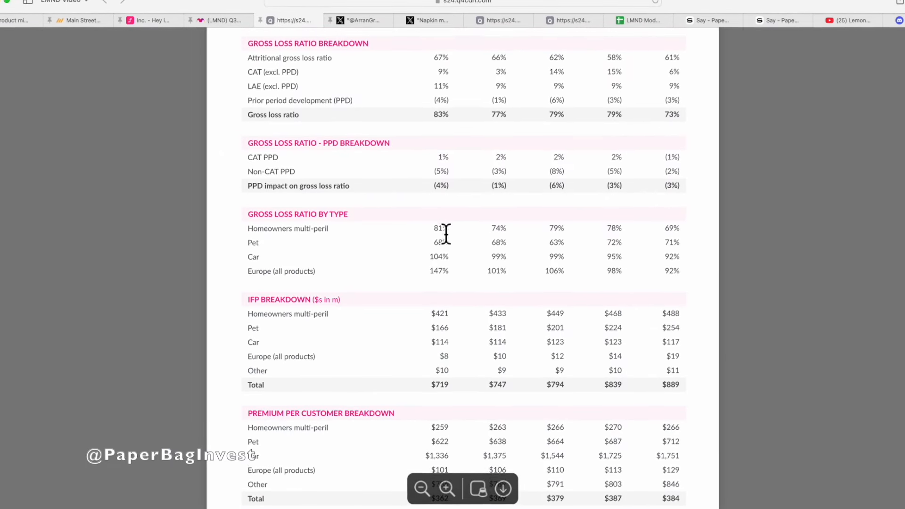
Check the $1,751 Car premium per customer table, then return to the 'Napkin math' post
scroll("down", 3)
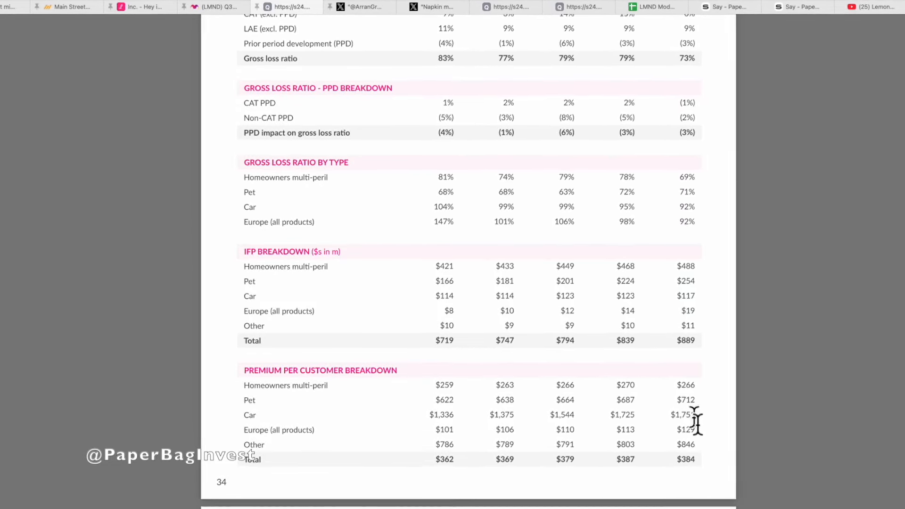
left_click(432, 7)
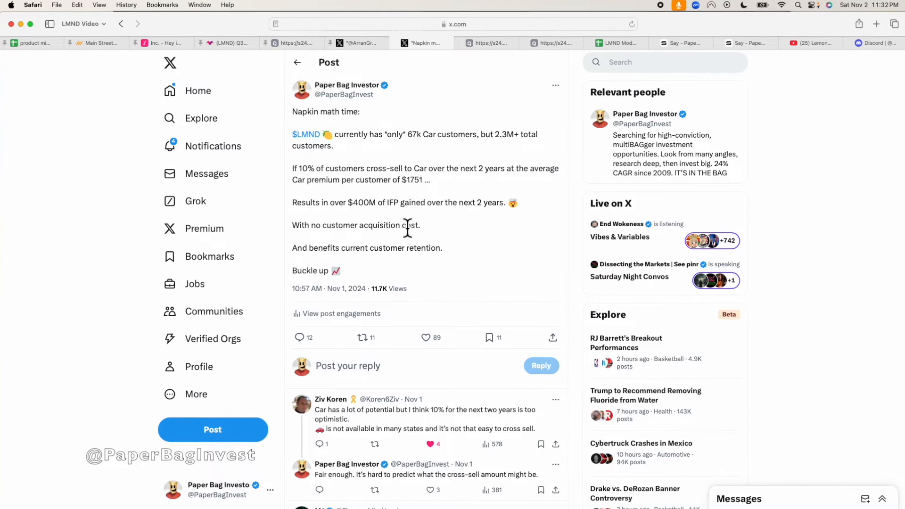
Highlight a line of the 'Napkin math' post and scroll through the rest
left_click_drag(299, 168, 443, 169)
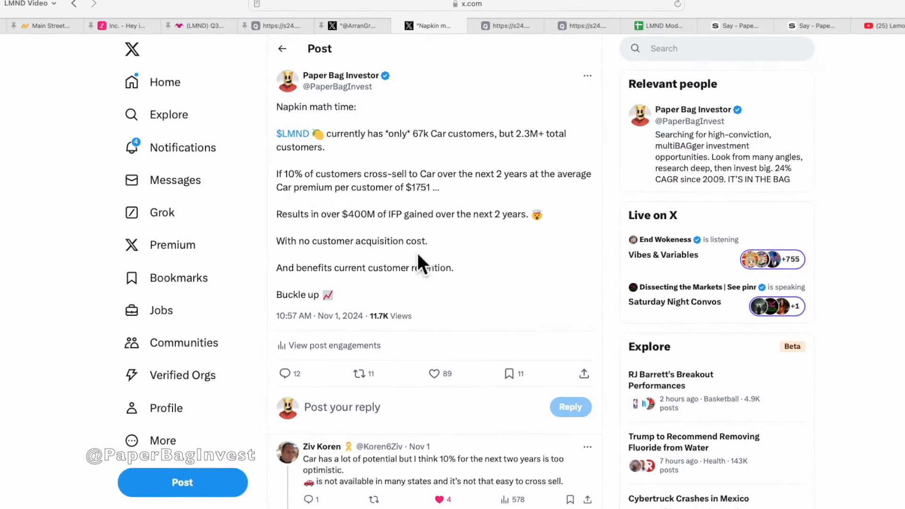
scroll("down", 3)
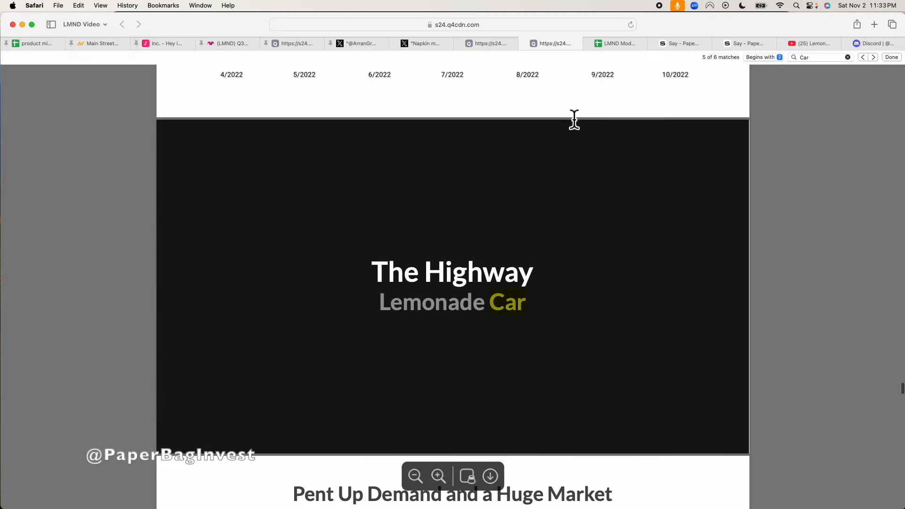
Scroll to the Pent Up Demand slide's >300K Car waitlist, then switch to the LMND model spreadsheet
scroll("down", 3)
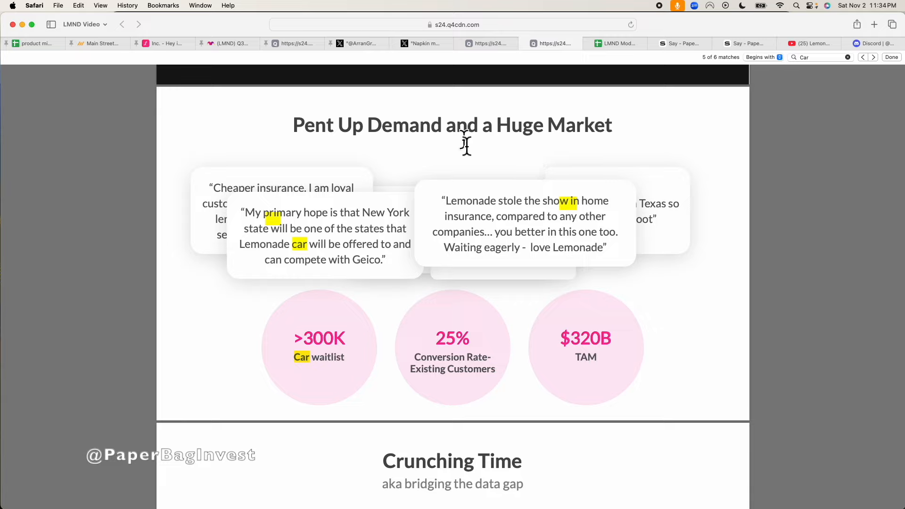
mouse_move(439, 118)
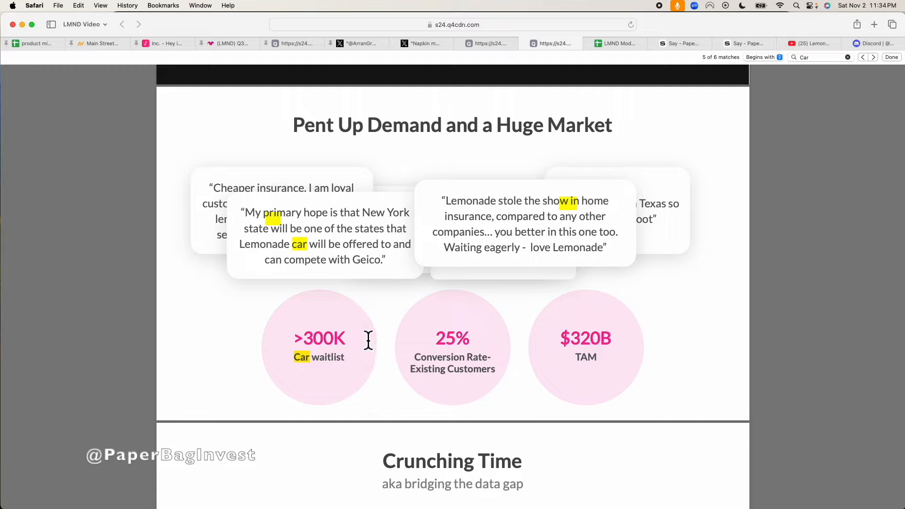
mouse_move(340, 385)
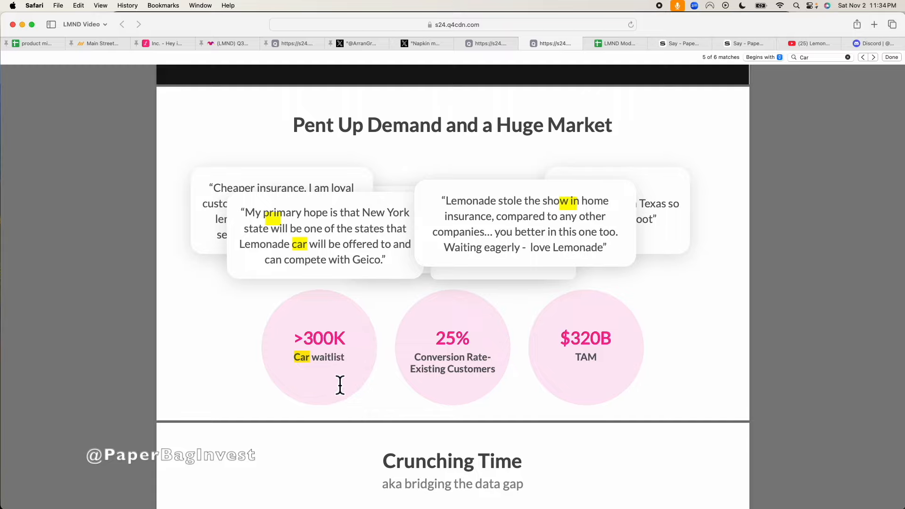
left_click(614, 43)
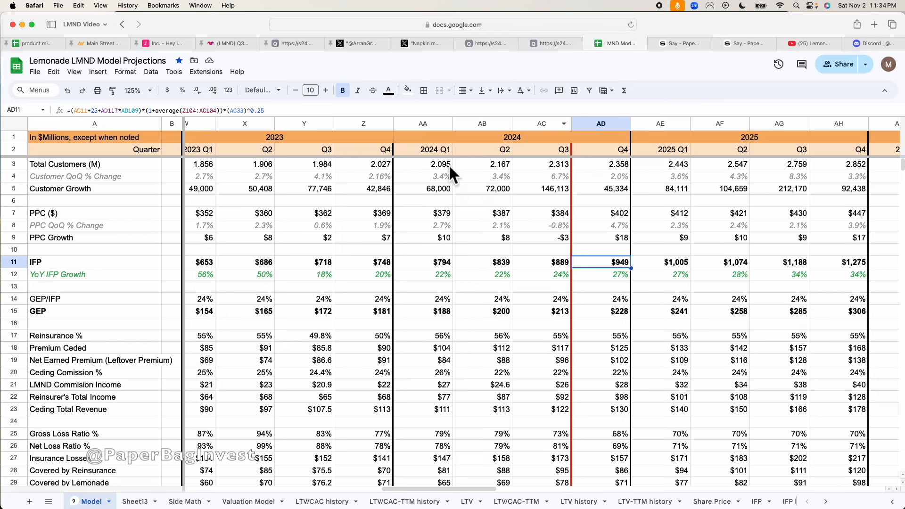
scroll("left", 3)
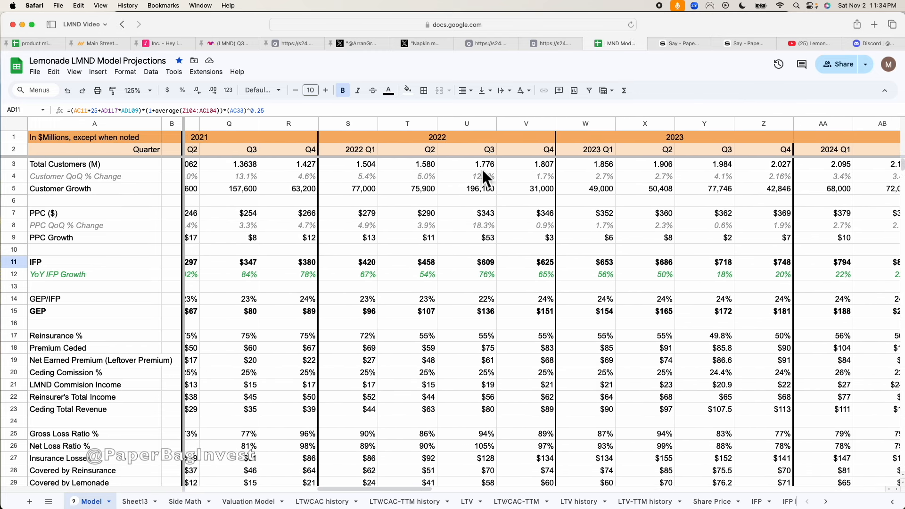
left_click(466, 164)
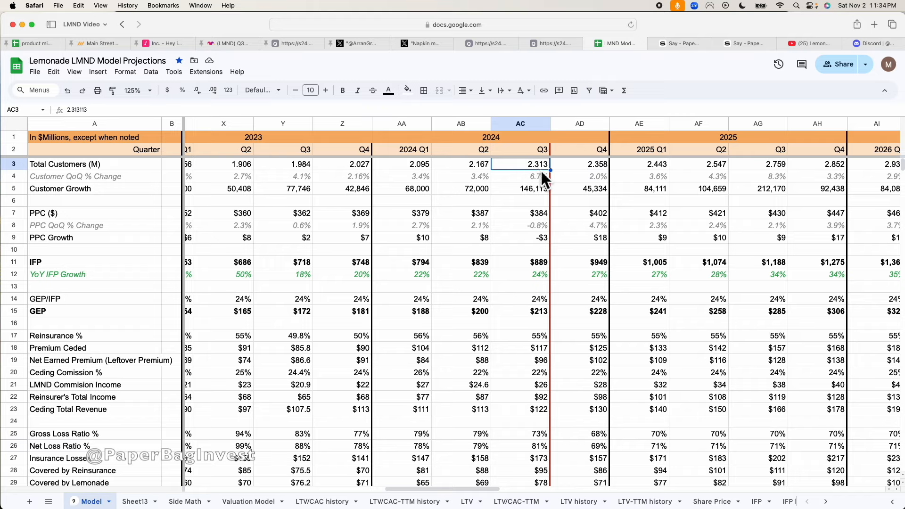
mouse_move(439, 68)
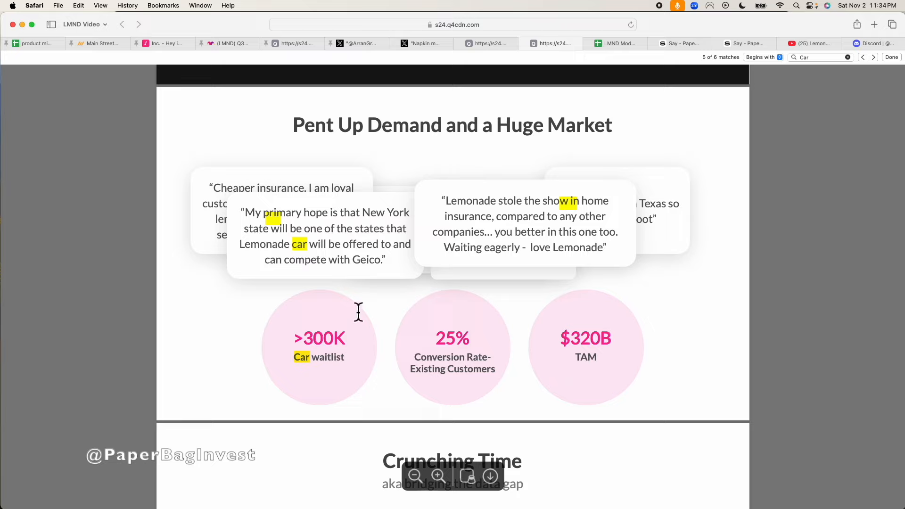
mouse_move(281, 375)
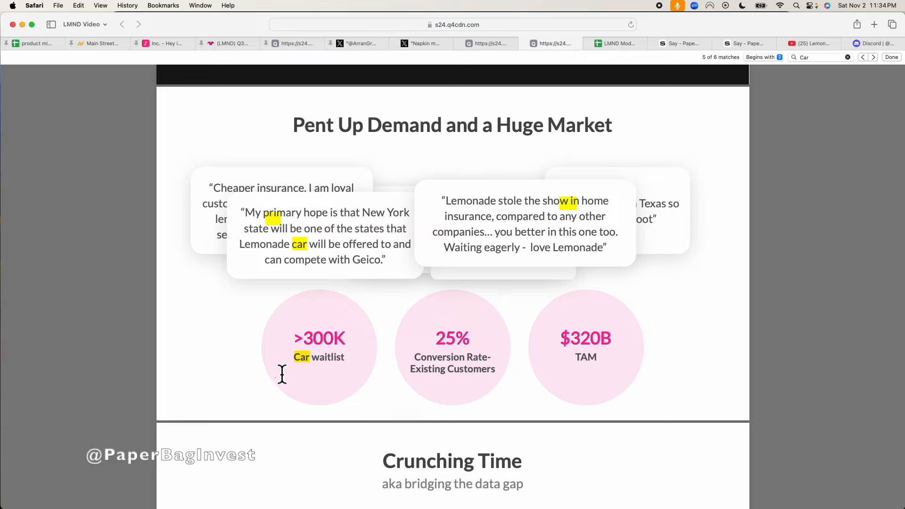
mouse_move(491, 389)
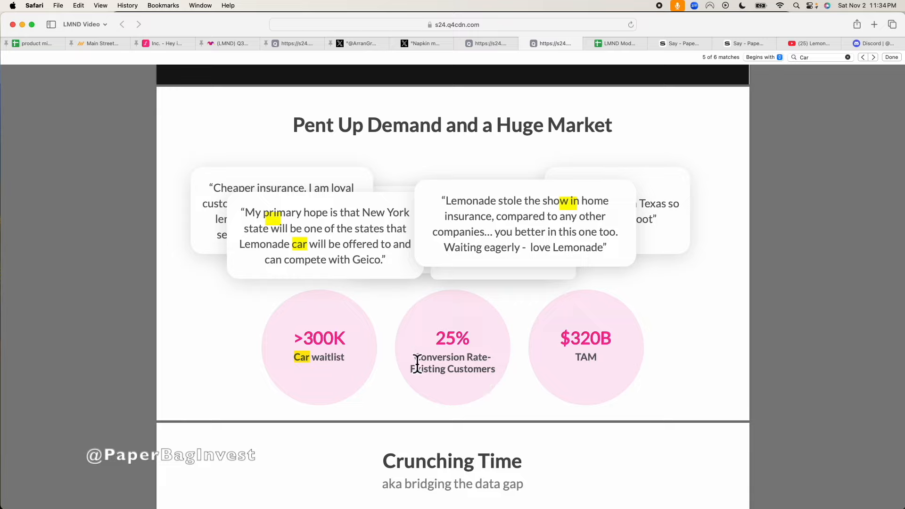
mouse_move(452, 379)
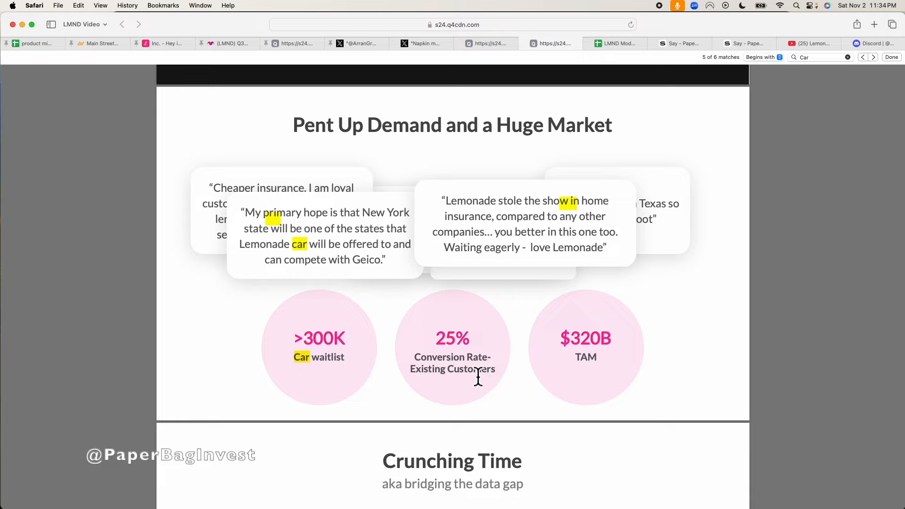
mouse_move(405, 380)
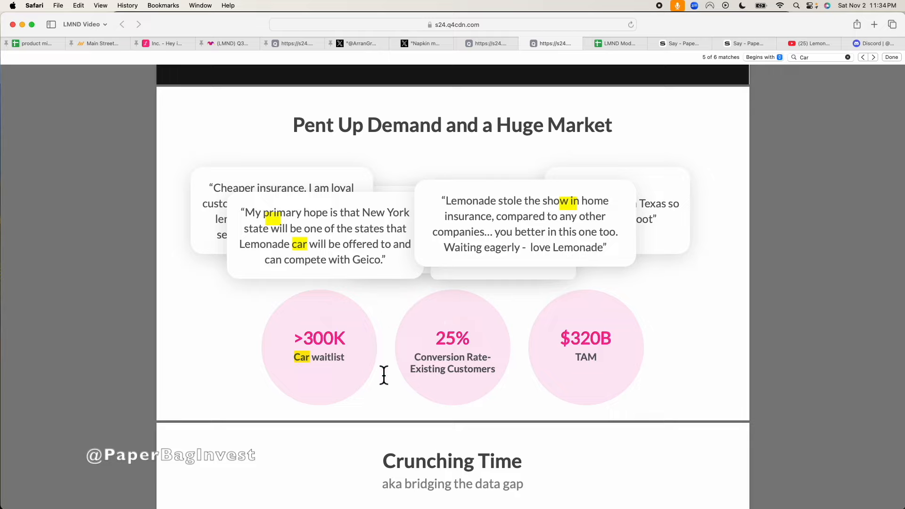
Scroll to the Pent Up Demand slide with >300K waitlist, 25% conversion and $320B TAM
scroll("down", 3)
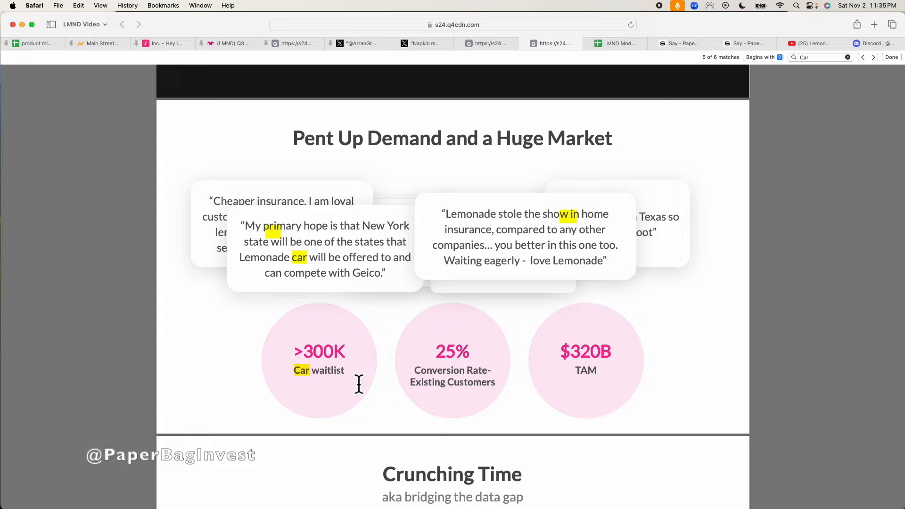
mouse_move(527, 395)
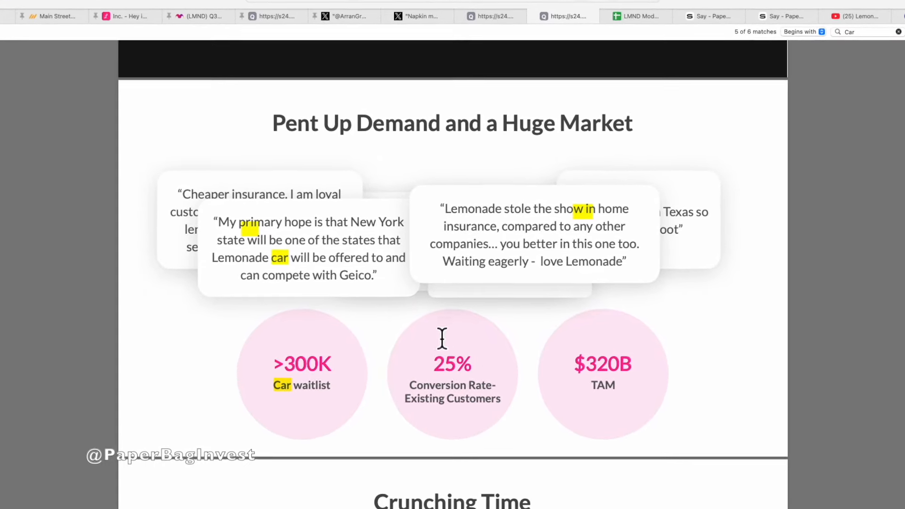
scroll("down", 3)
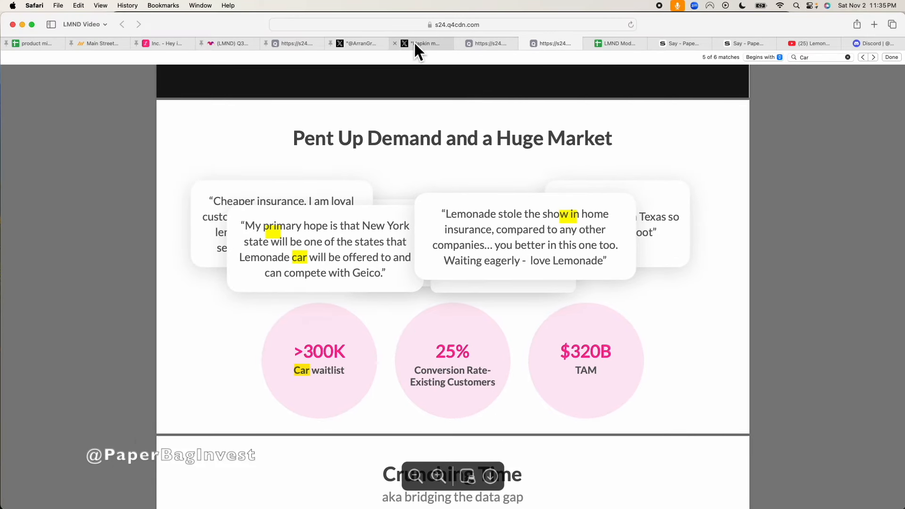
Bring up the 'Napkin math' post and highlight its '2 years' cross-sell timeframe
left_click(425, 43)
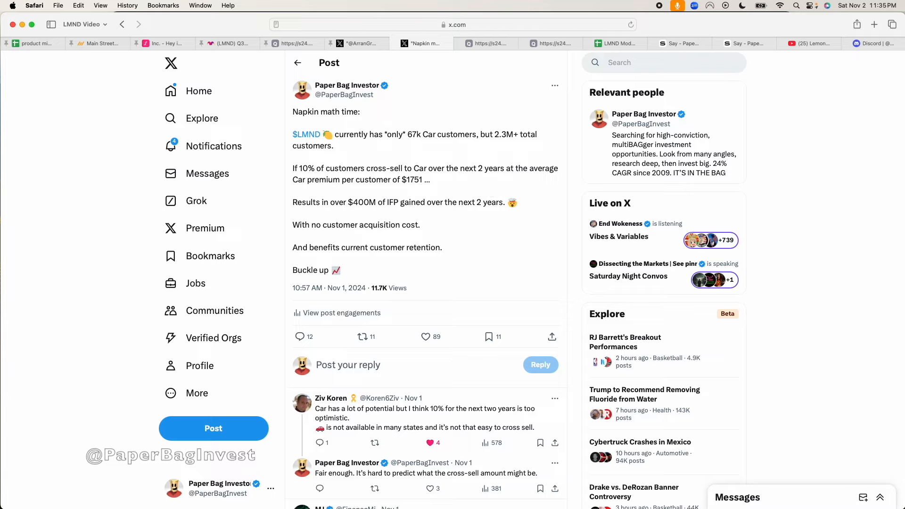
double_click(490, 167)
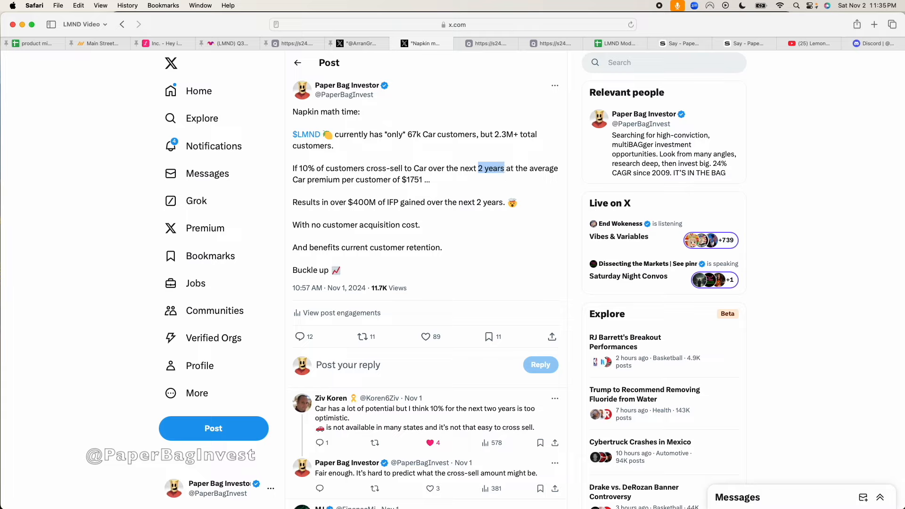
mouse_move(507, 172)
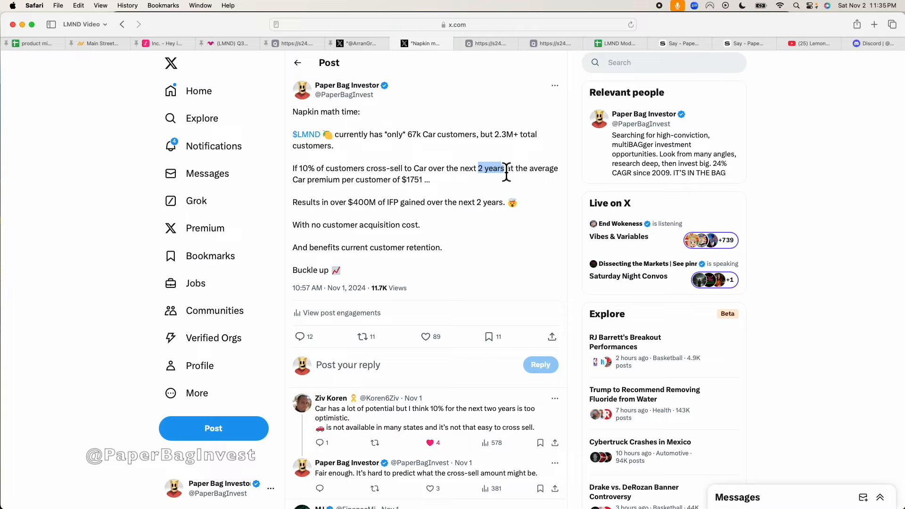
mouse_move(452, 209)
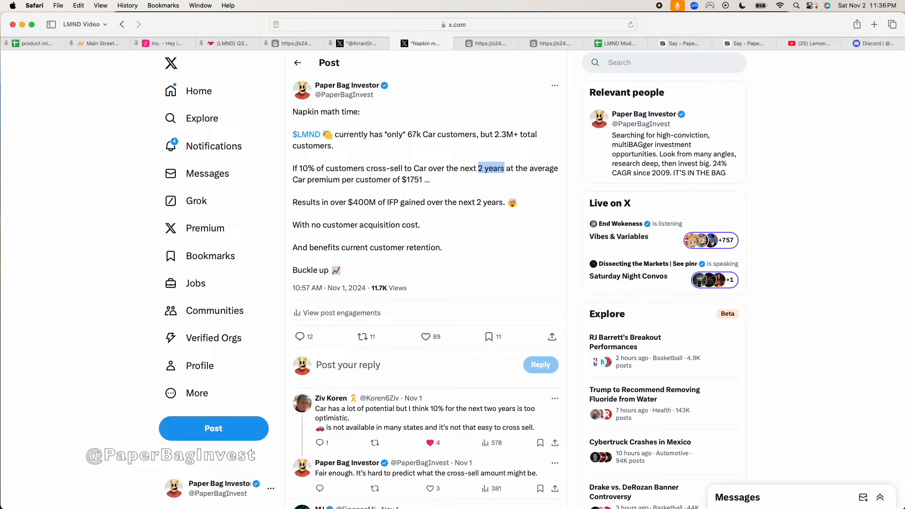
mouse_move(437, 200)
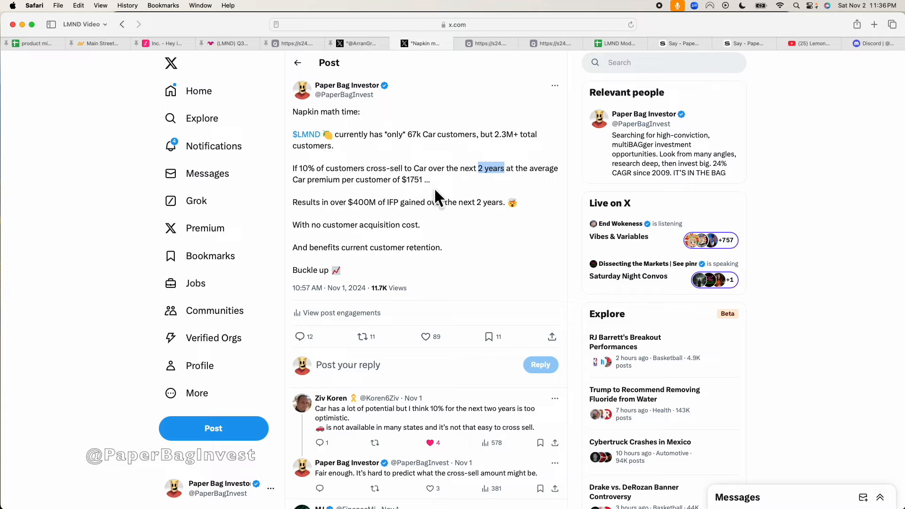
mouse_move(455, 191)
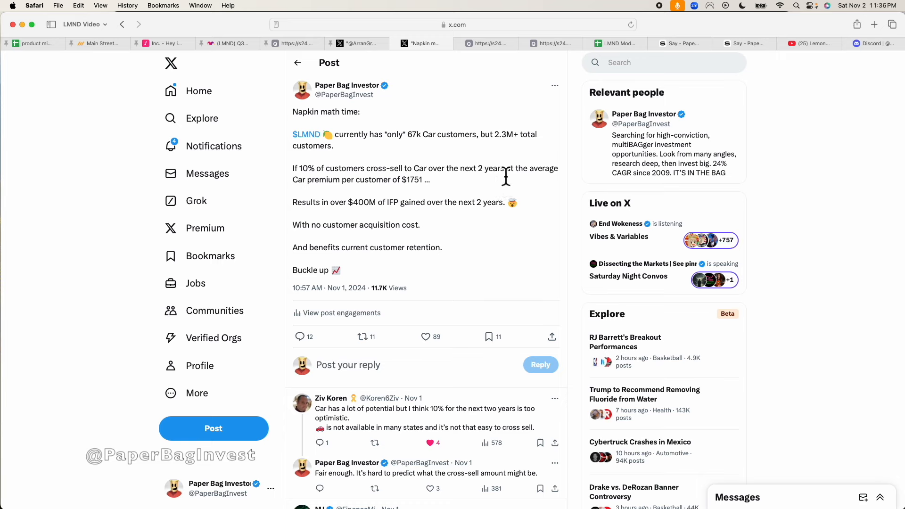
mouse_move(450, 193)
type("400/3")
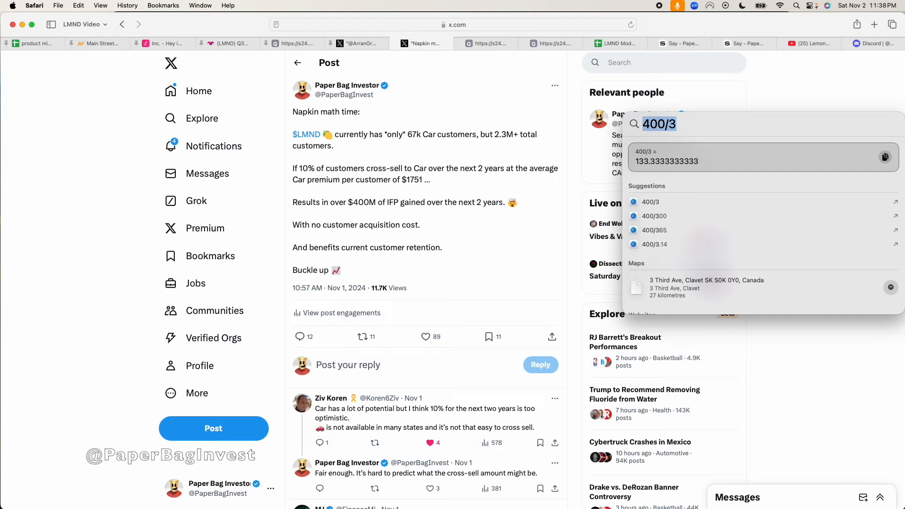
Dismiss the Spotlight result of 400/3 ≈ 133.33 and return to the post
left_click(431, 251)
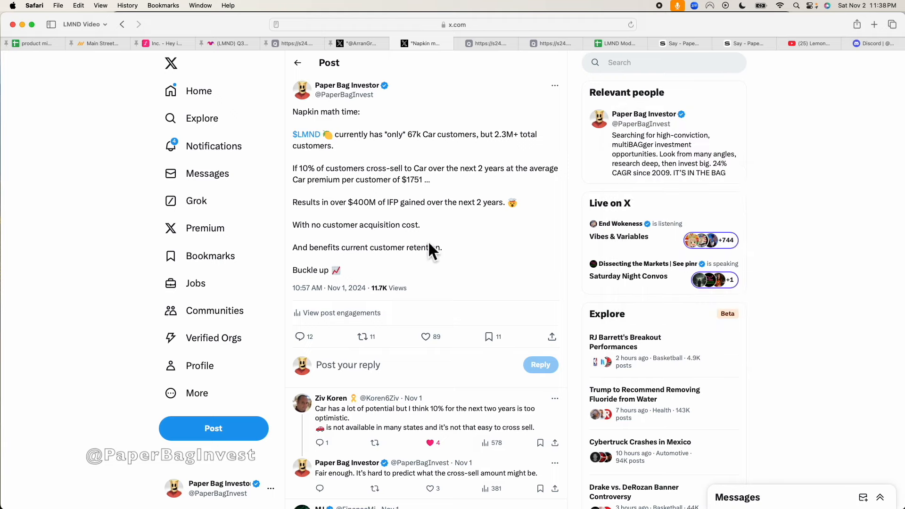
mouse_move(426, 227)
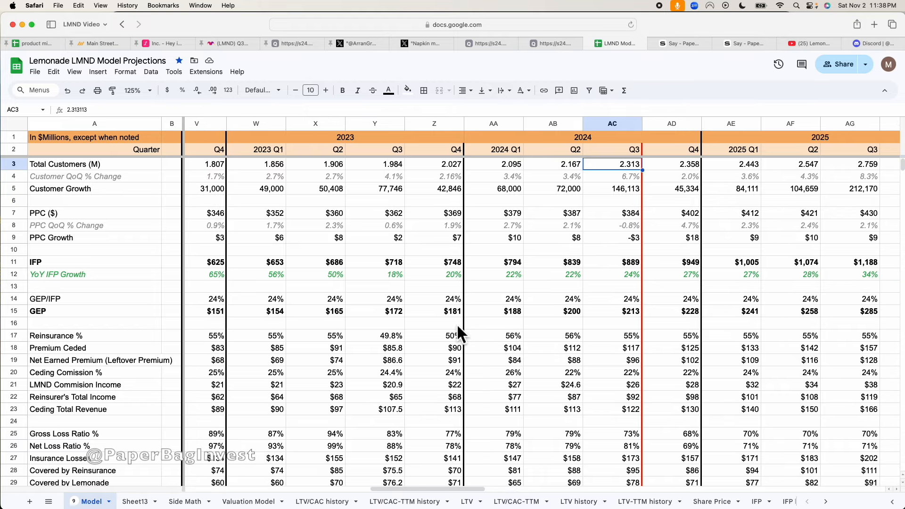
Inspect the Q4 2024 and Q4 2023 IFP formulas and Q3 2025 PPC change, then open LTV/CAC history
left_click(664, 262)
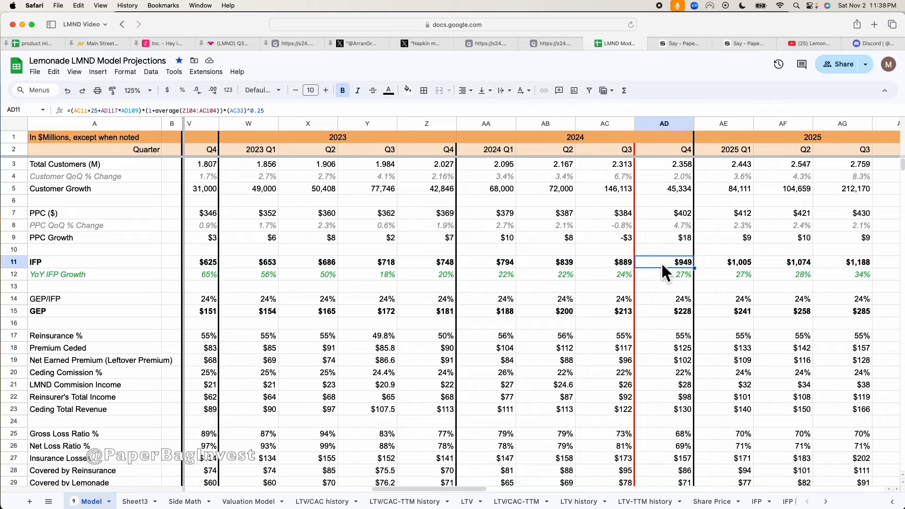
left_click(426, 262)
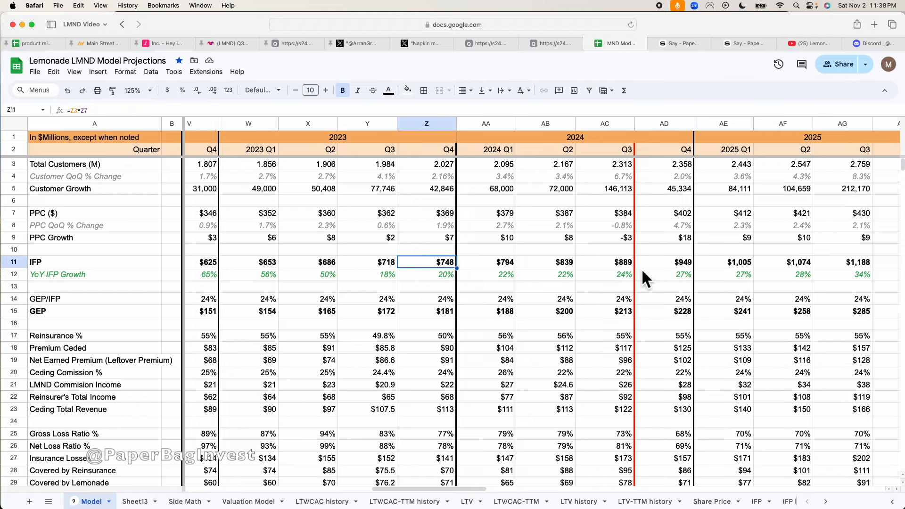
left_click(663, 262)
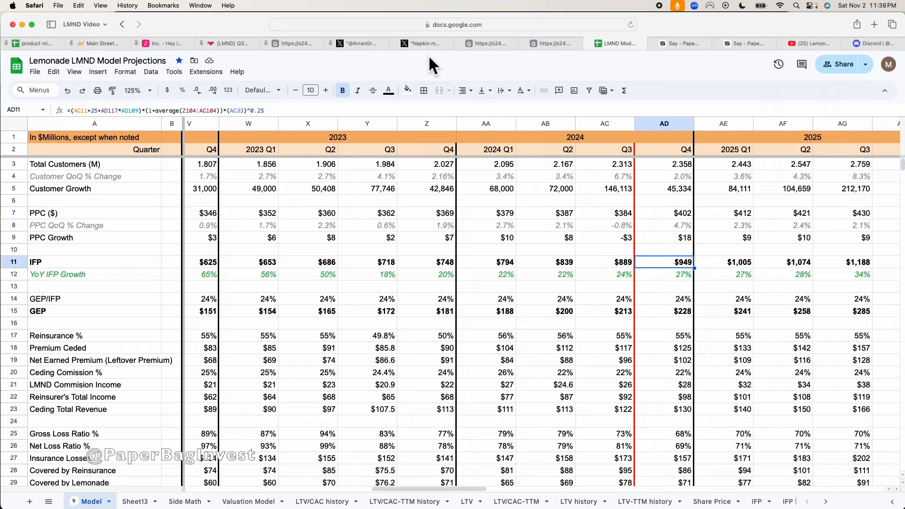
mouse_move(424, 43)
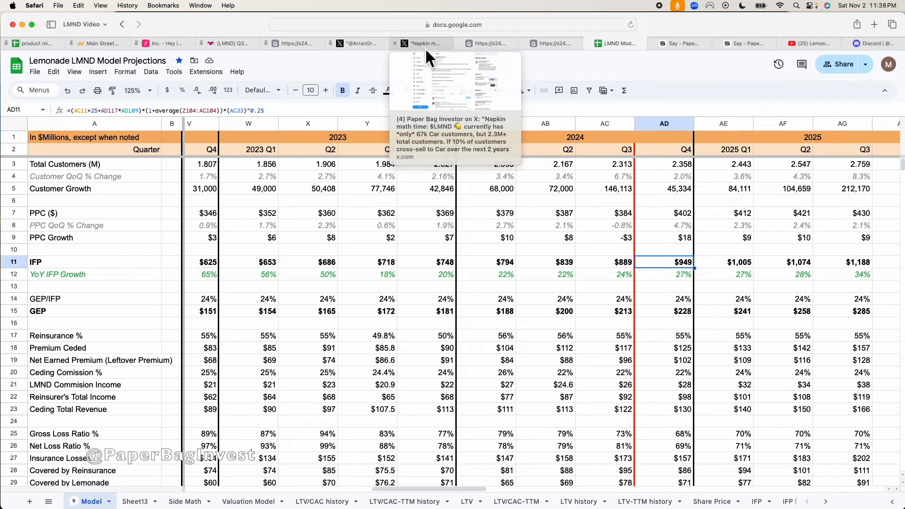
mouse_move(493, 286)
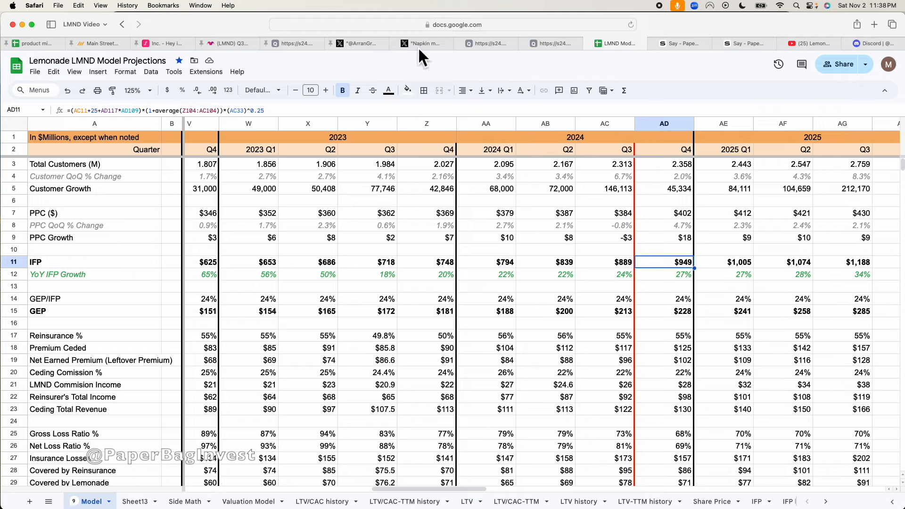
left_click(842, 225)
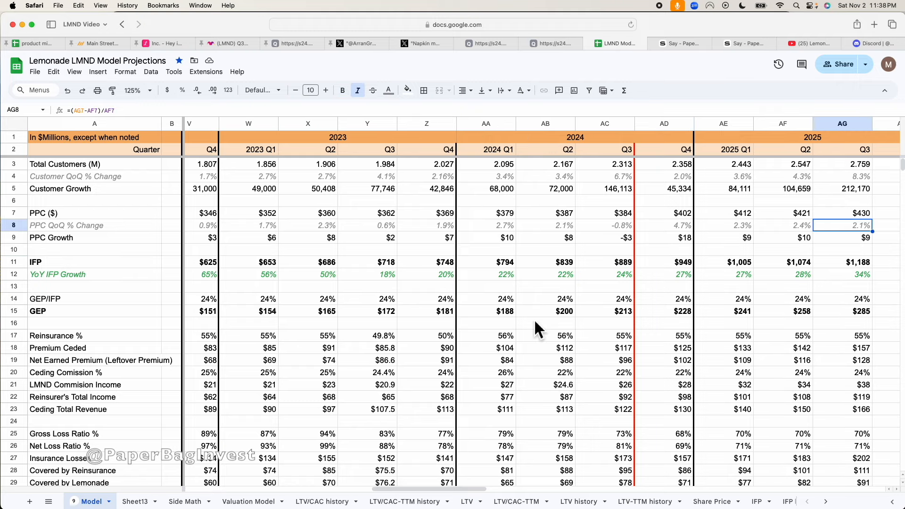
mouse_move(531, 280)
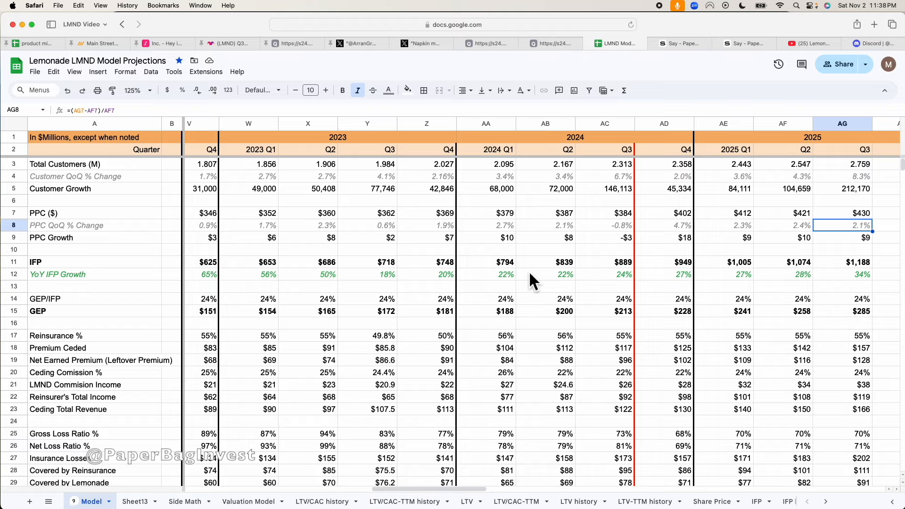
left_click(322, 501)
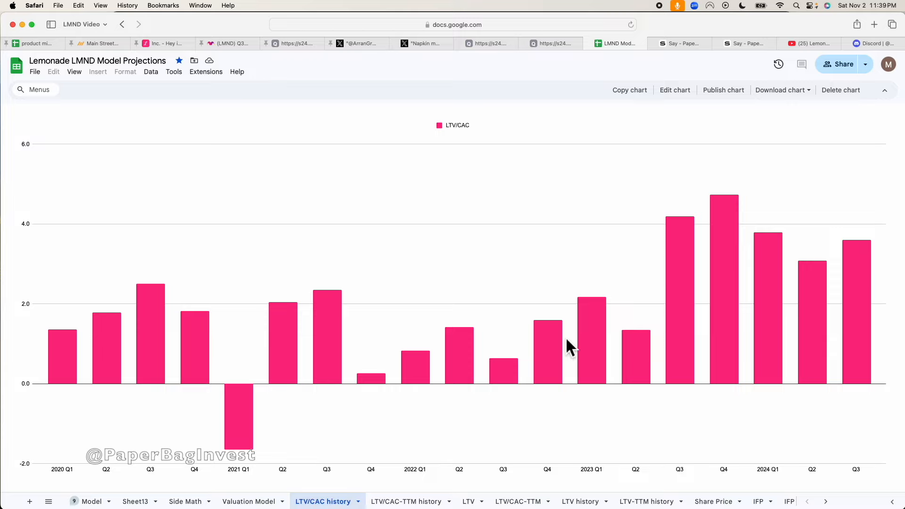
mouse_move(489, 156)
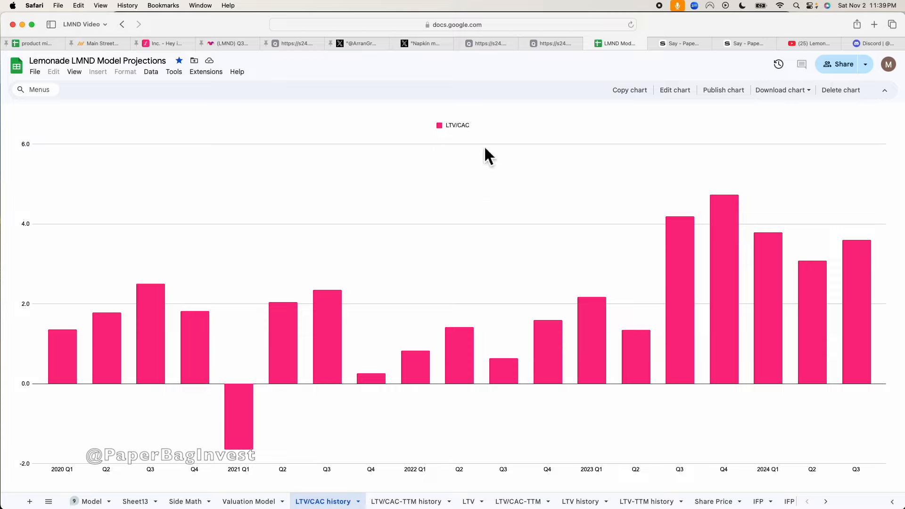
mouse_move(493, 161)
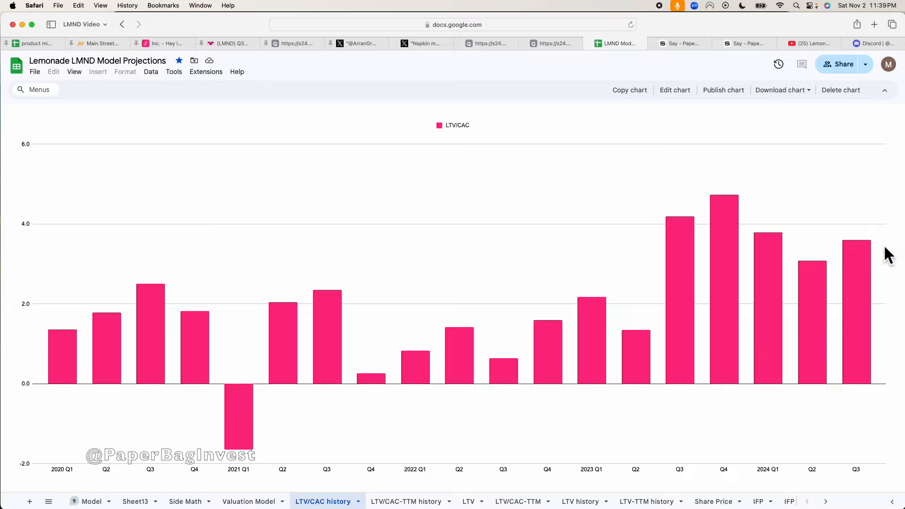
mouse_move(430, 134)
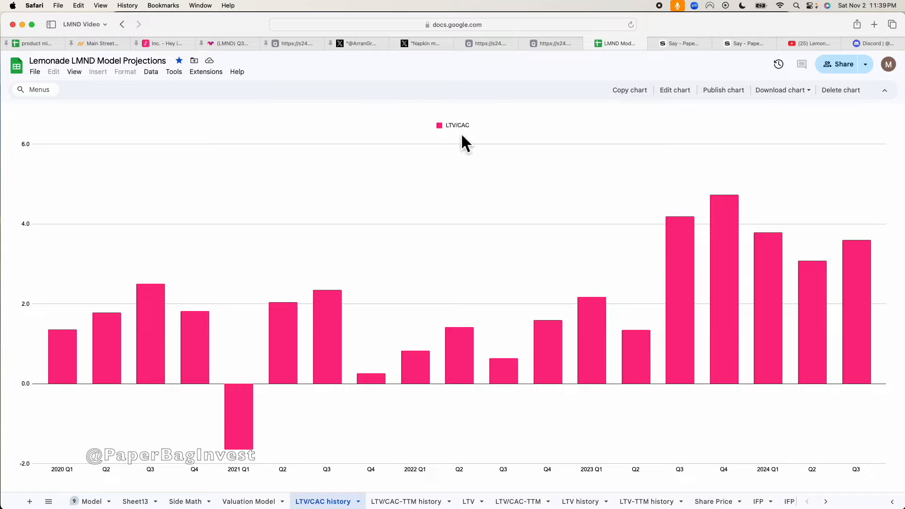
mouse_move(457, 134)
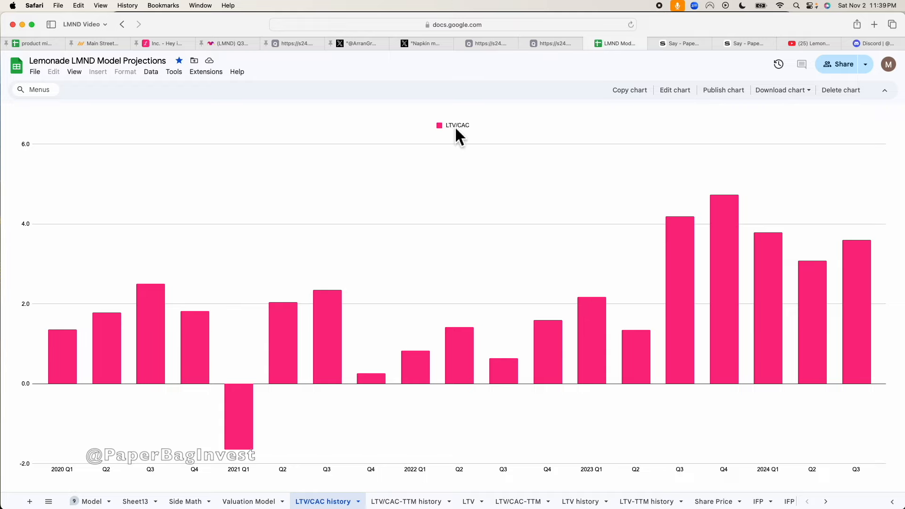
left_click(551, 43)
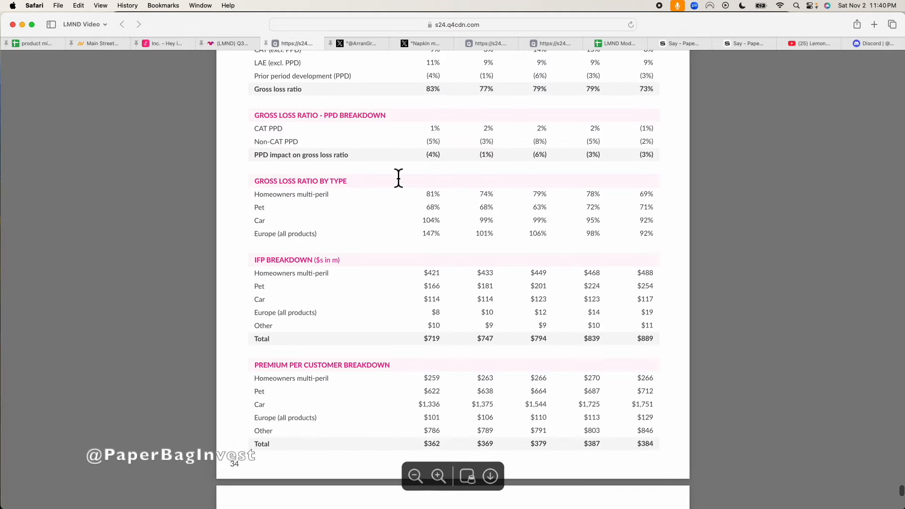
mouse_move(599, 285)
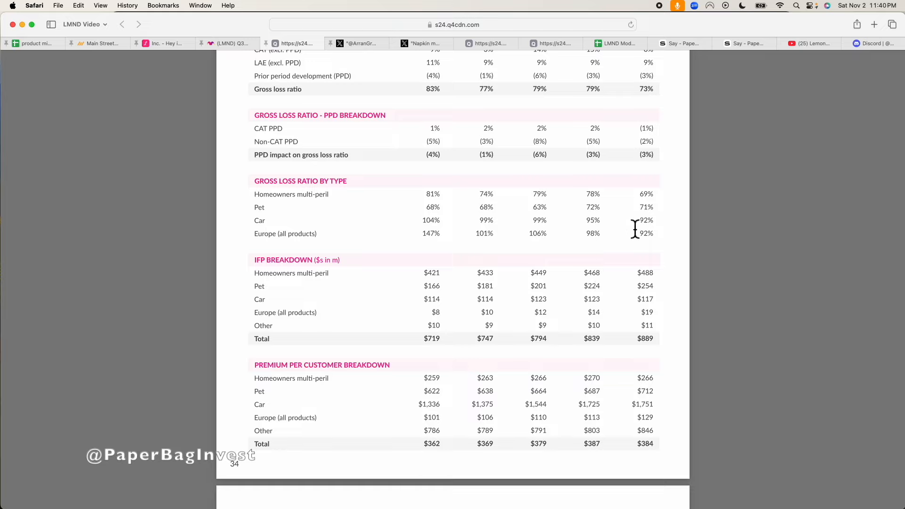
mouse_move(661, 229)
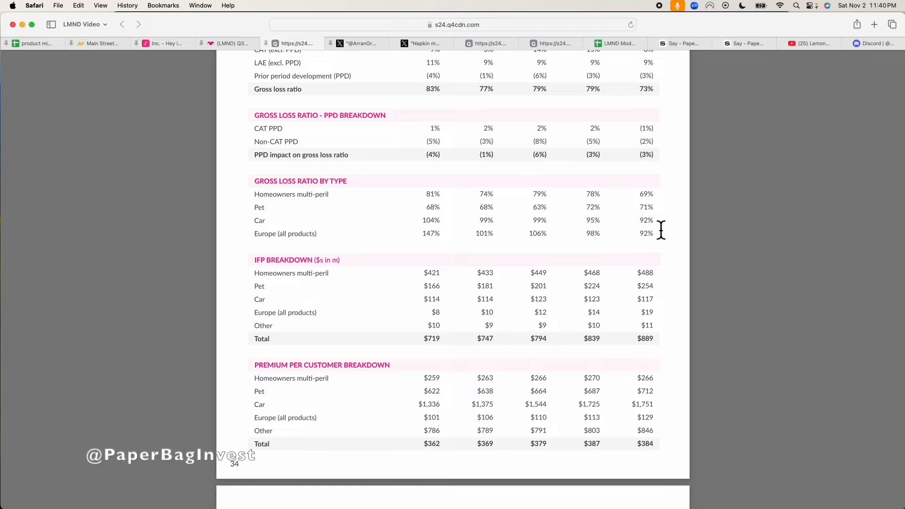
mouse_move(654, 228)
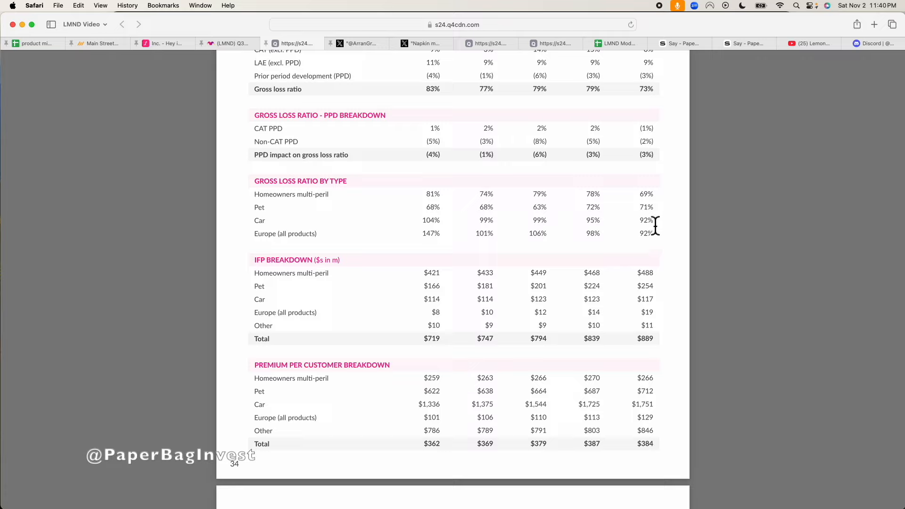
mouse_move(633, 233)
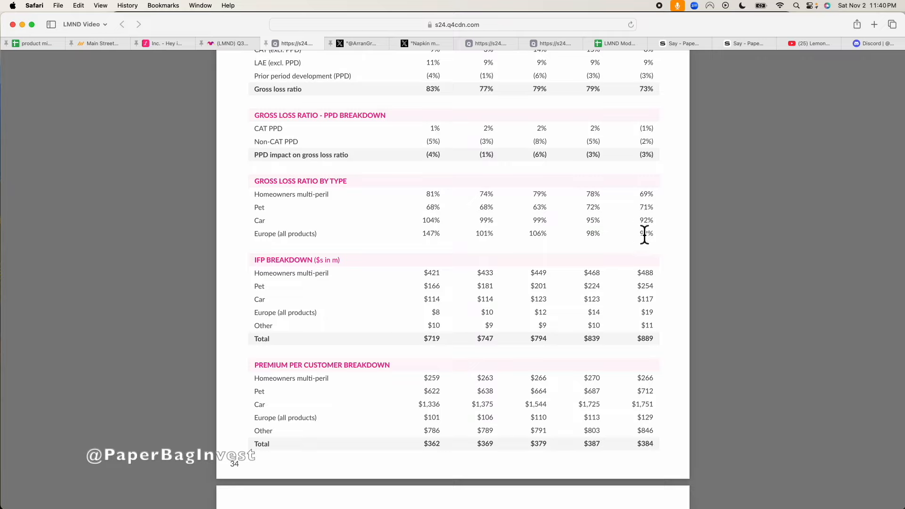
mouse_move(661, 232)
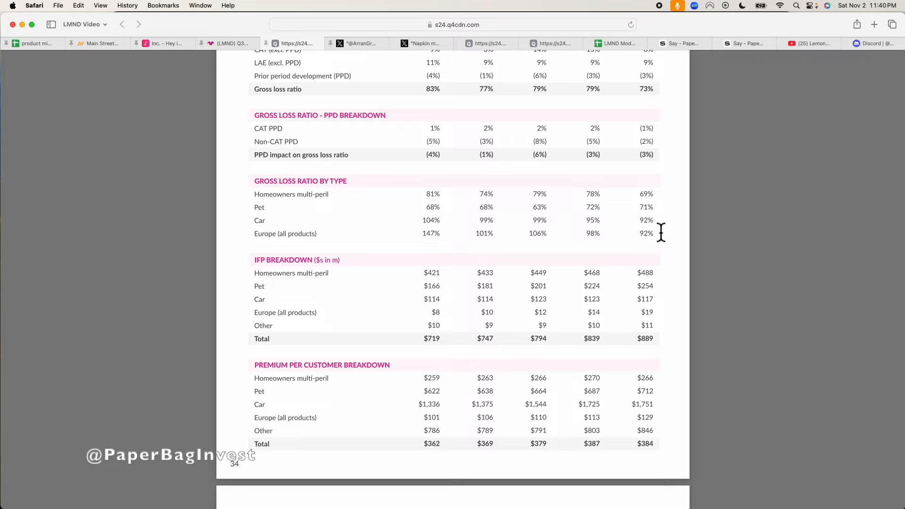
mouse_move(662, 230)
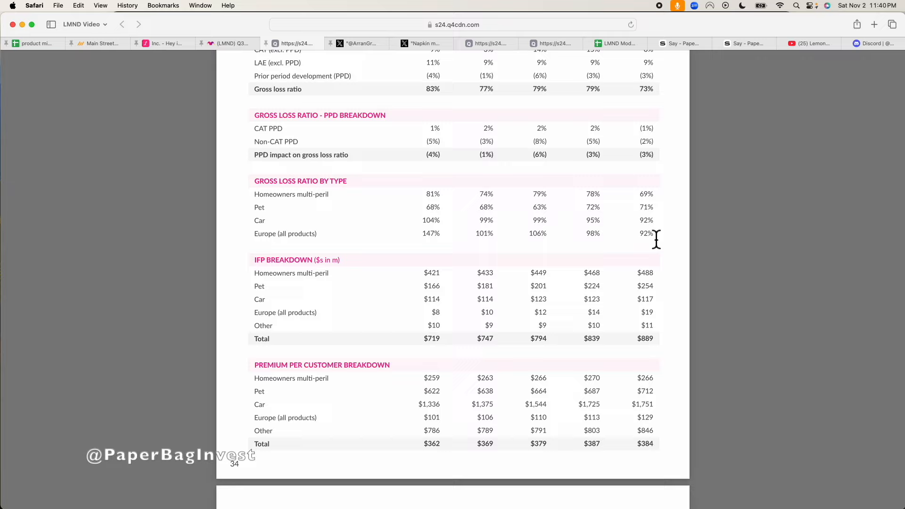
mouse_move(662, 233)
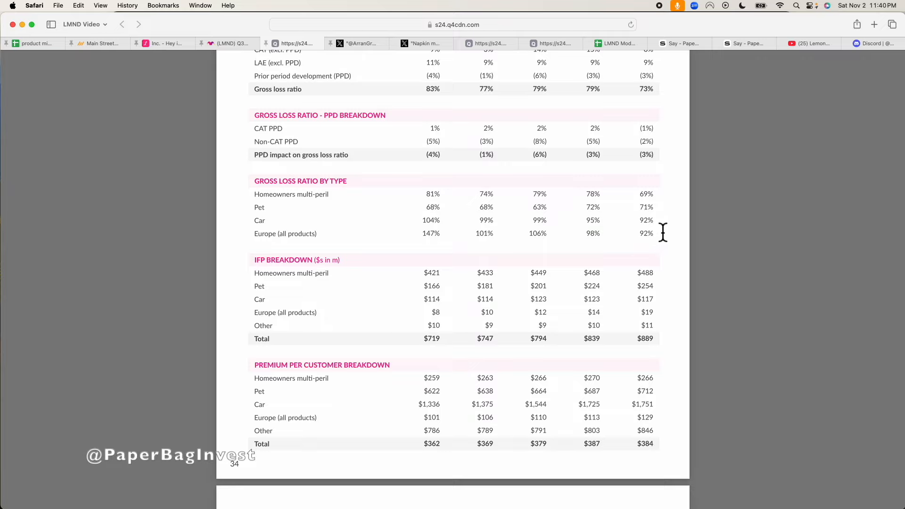
mouse_move(660, 227)
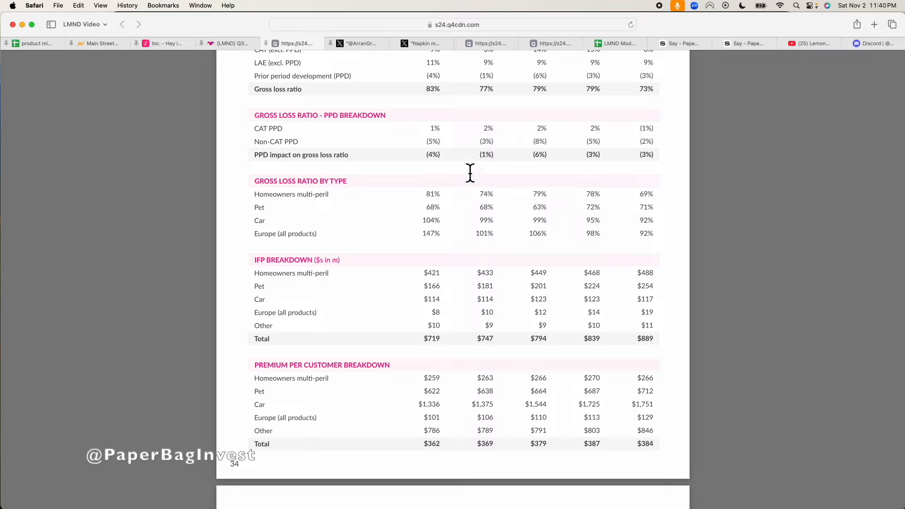
mouse_move(473, 179)
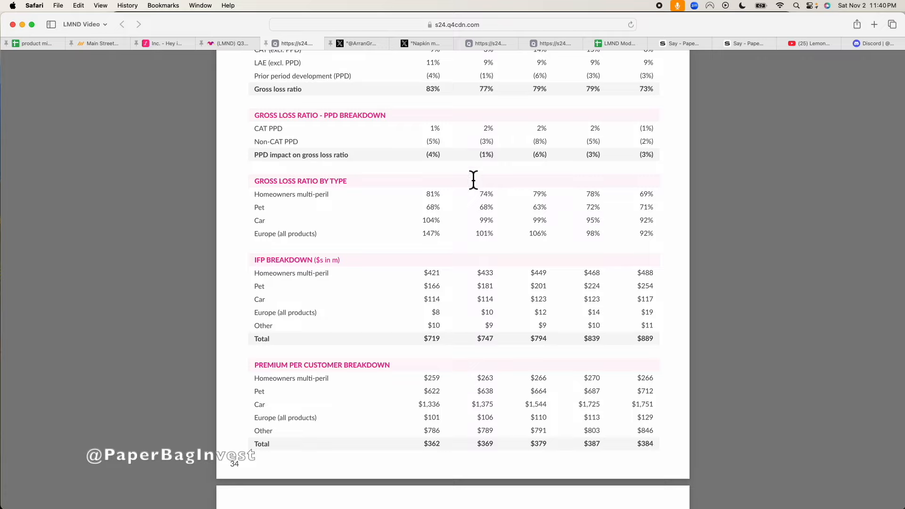
mouse_move(462, 162)
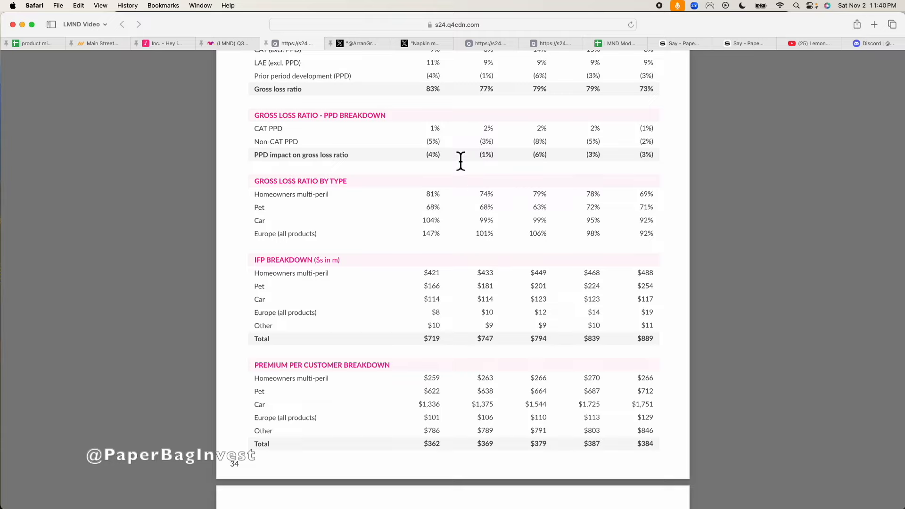
mouse_move(394, 106)
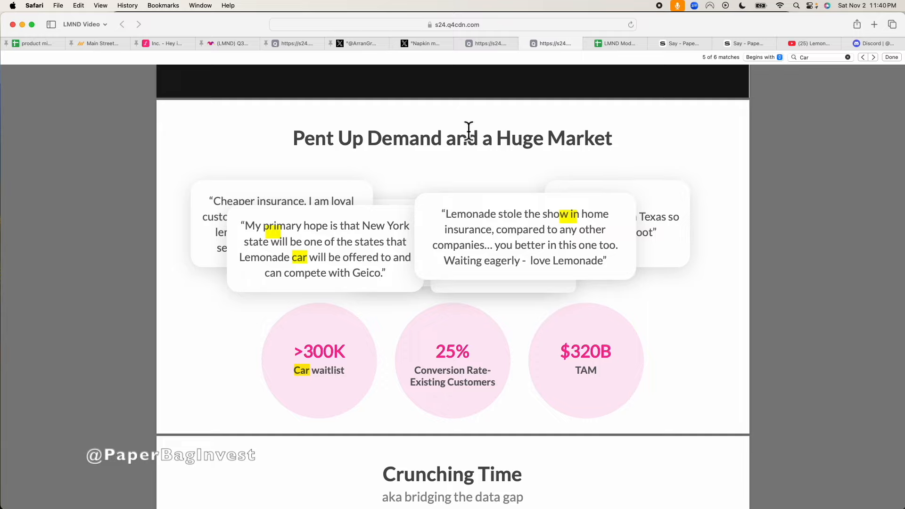
mouse_move(484, 121)
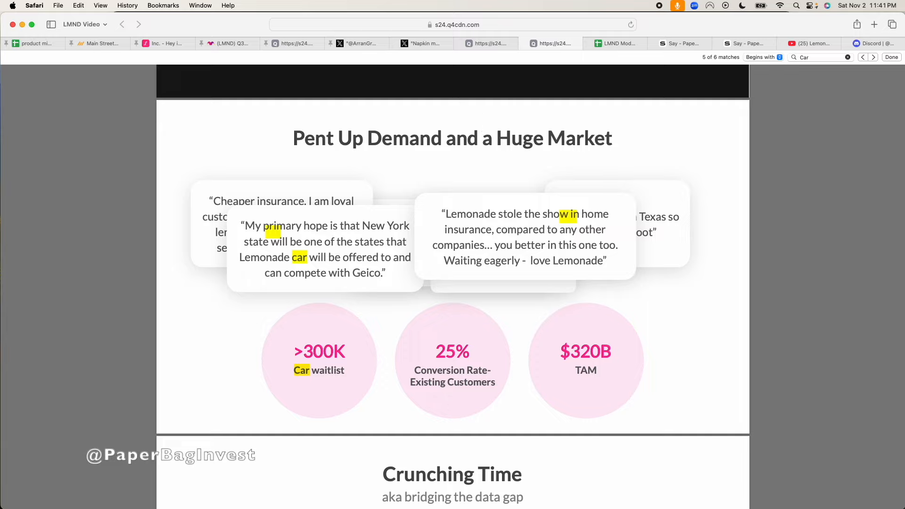
mouse_move(485, 123)
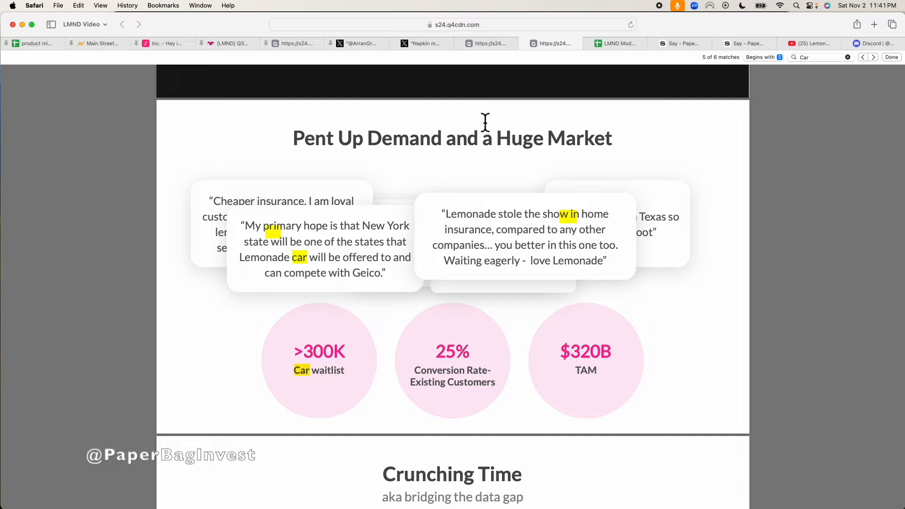
Bring up the Pent Up Demand slide showing the >300K Car waitlist
left_click(614, 43)
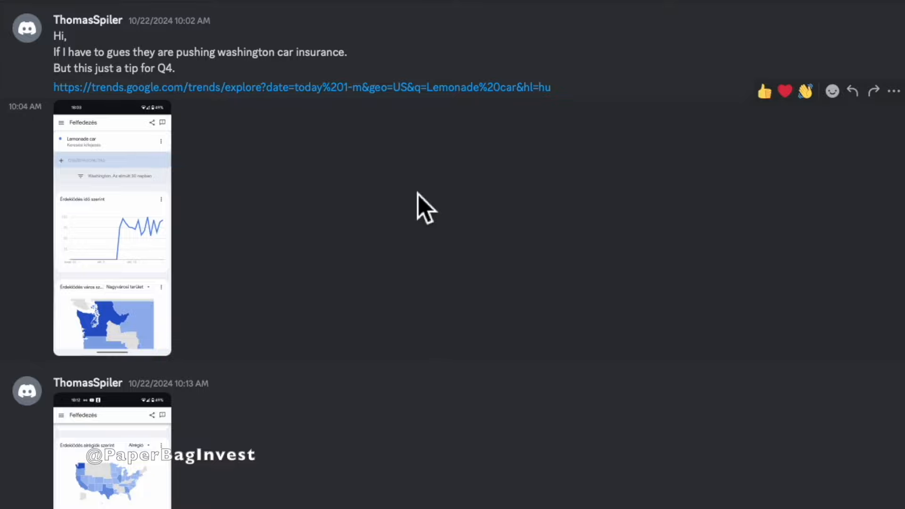
scroll("down", 3)
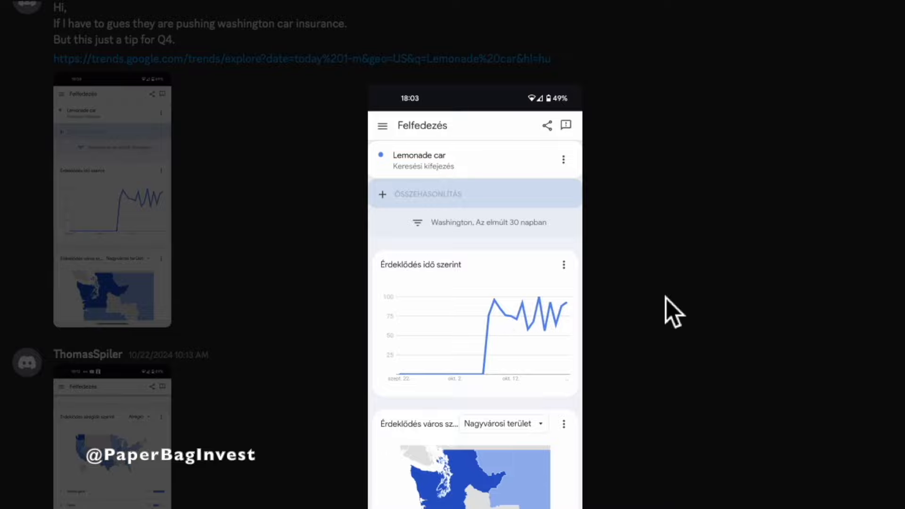
scroll("down", 3)
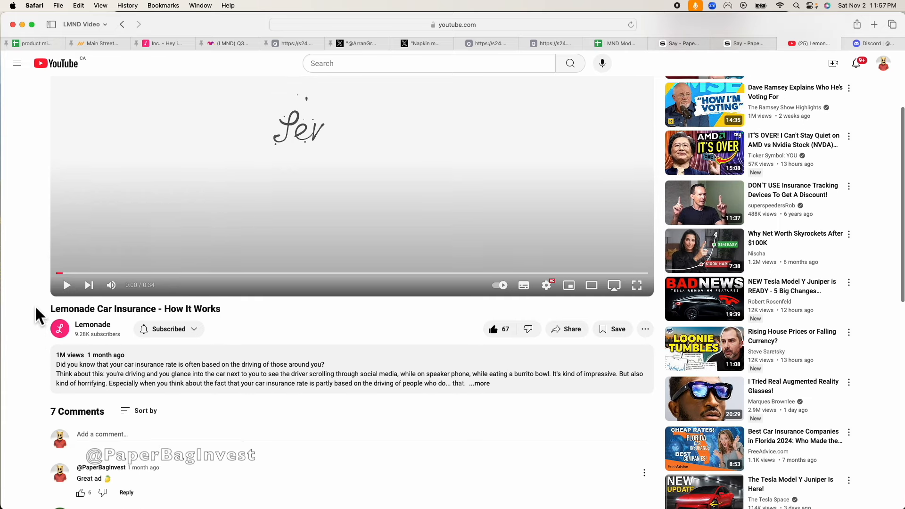
Scroll the Lemonade Car Insurance video page past the 0:11 'Get a quote' frame to the 1M-view details
scroll("down", 3)
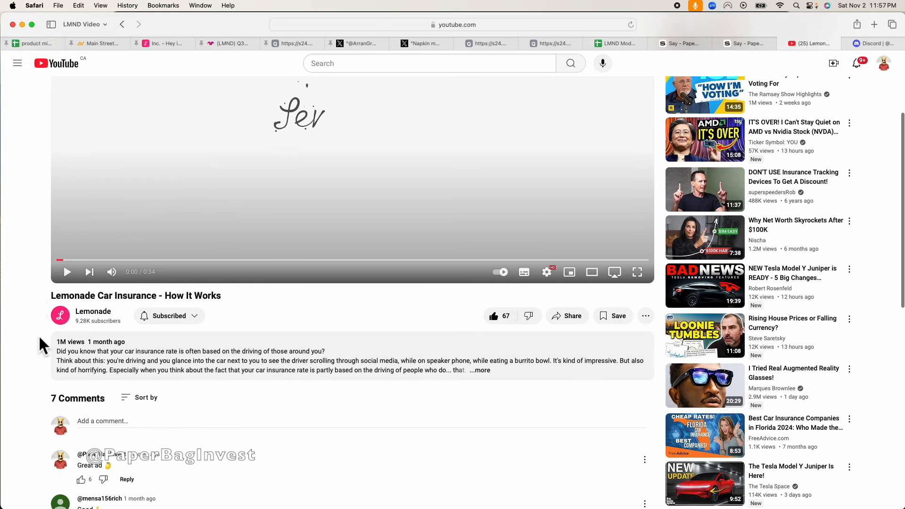
mouse_move(69, 342)
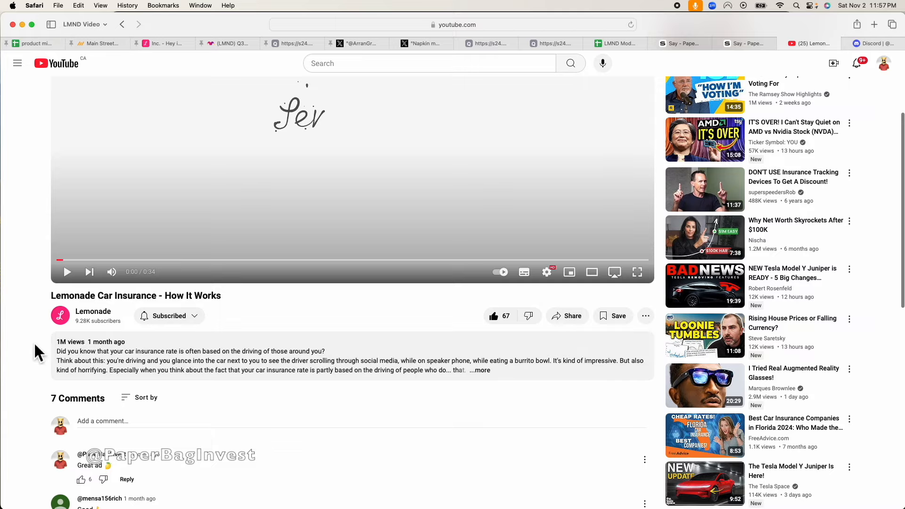
scroll("down", 3)
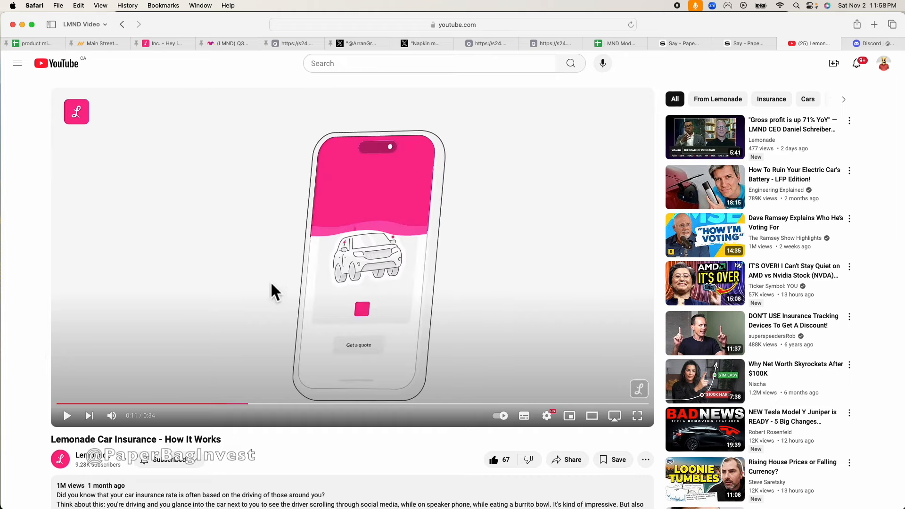
mouse_move(326, 383)
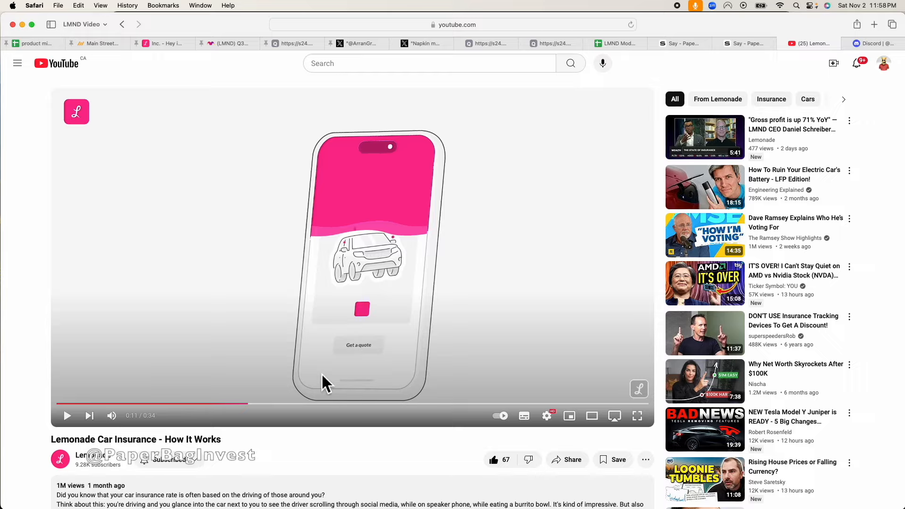
mouse_move(188, 338)
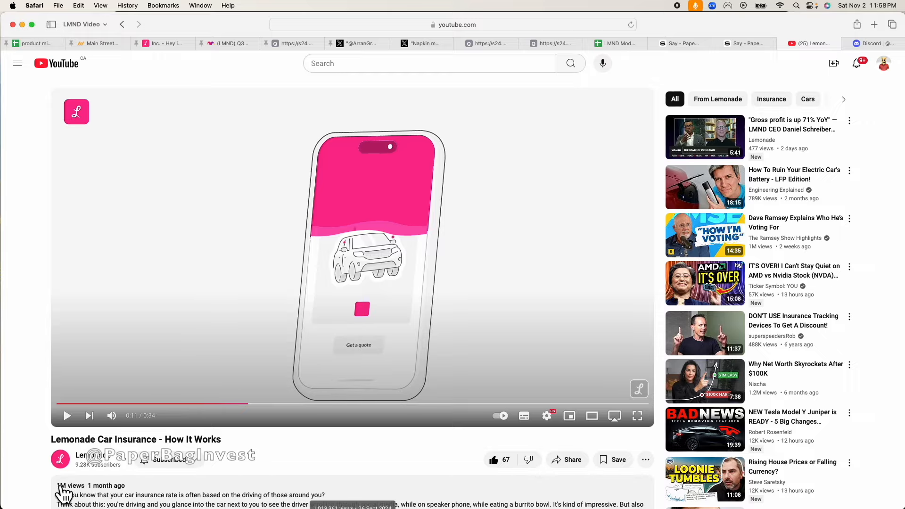
scroll("down", 3)
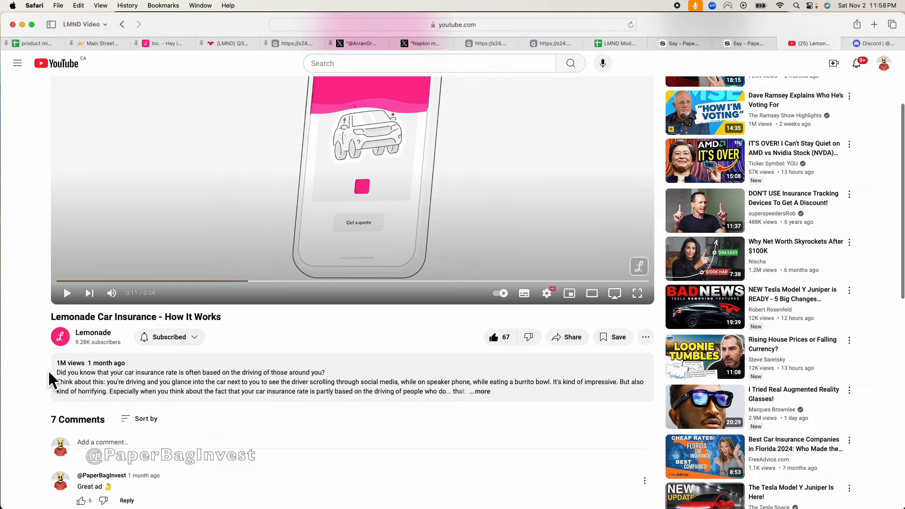